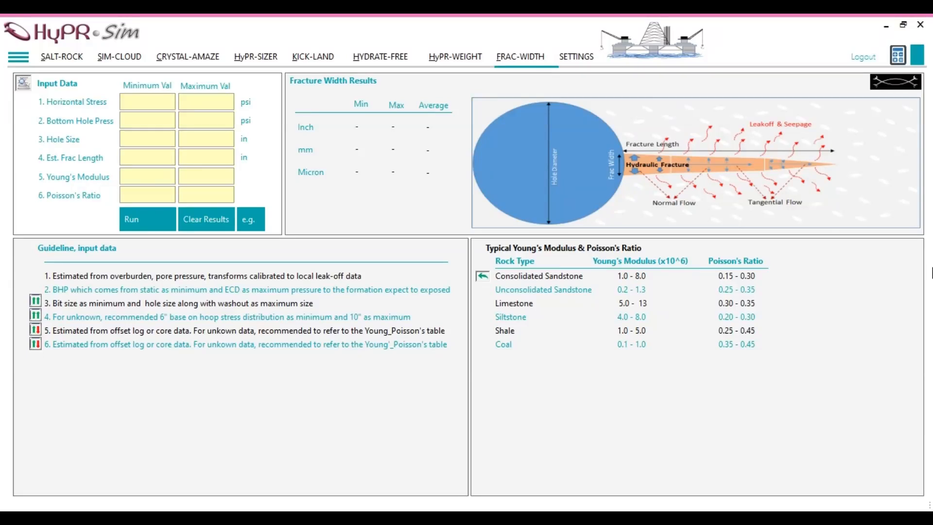
mouse_move(357, 55)
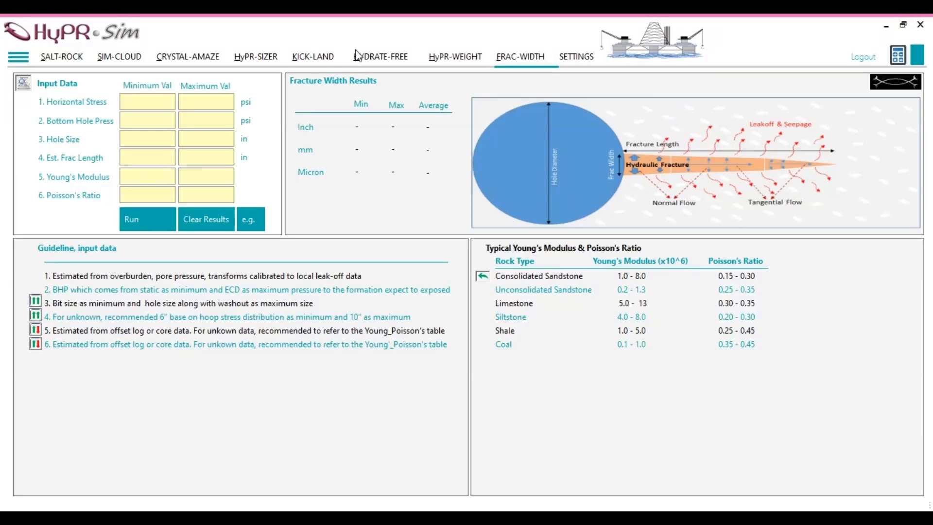
mouse_move(140, 251)
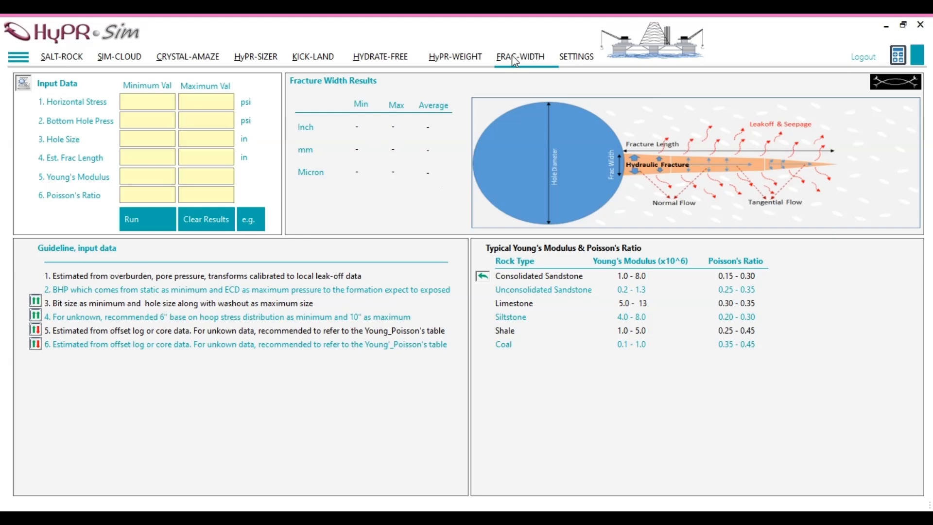
mouse_move(333, 82)
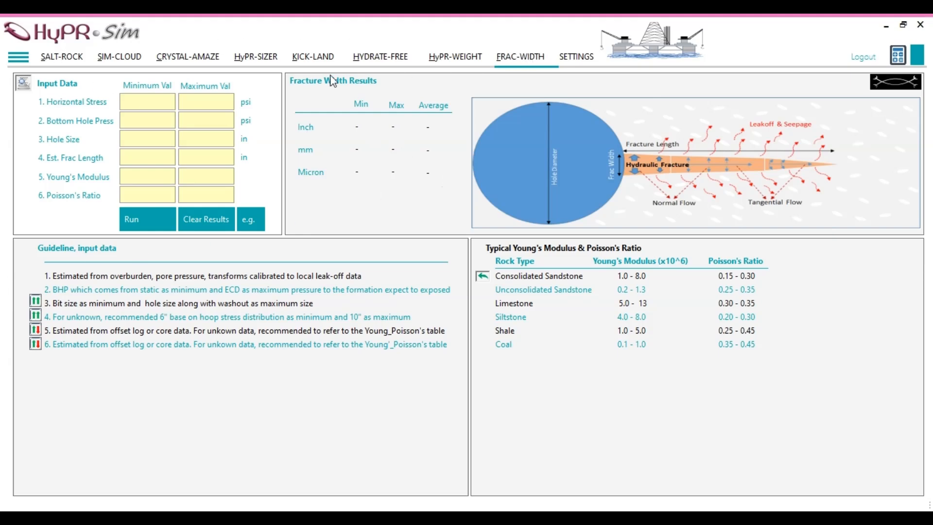
mouse_move(670, 260)
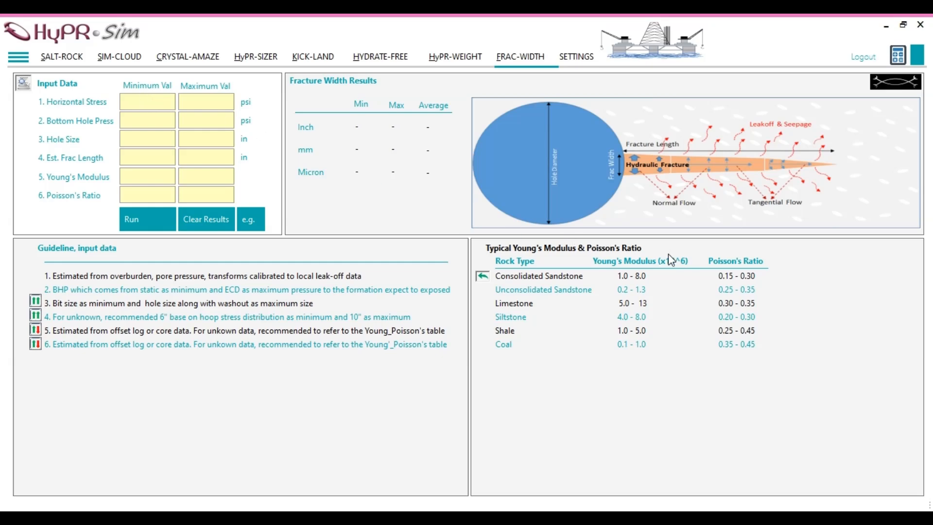
mouse_move(651, 269)
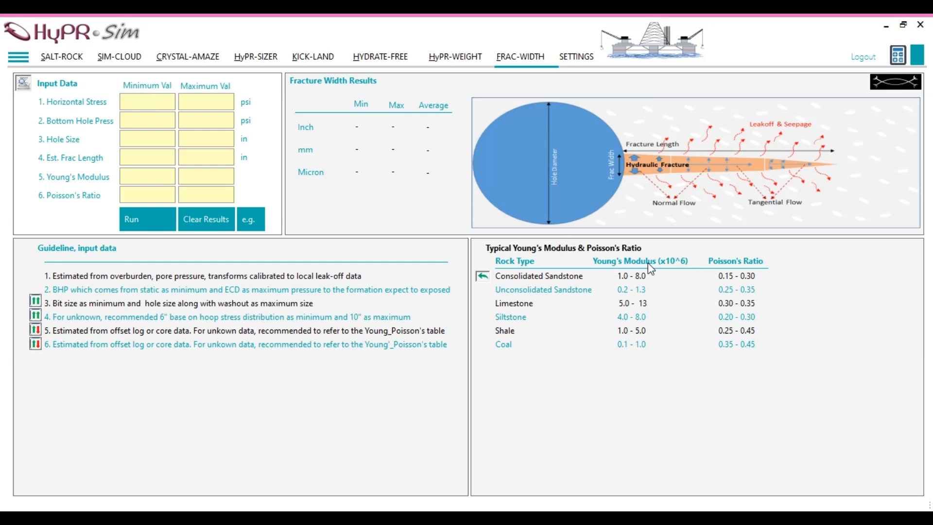
mouse_move(637, 171)
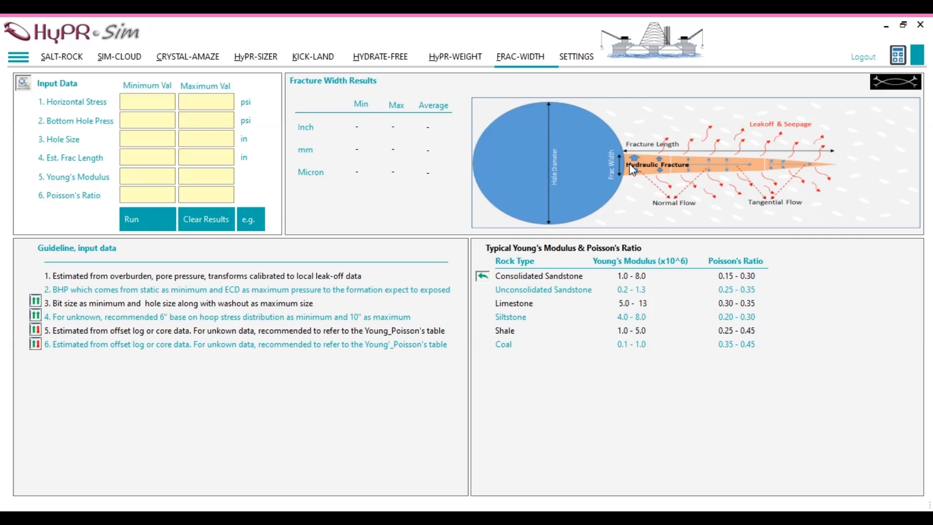
mouse_move(798, 169)
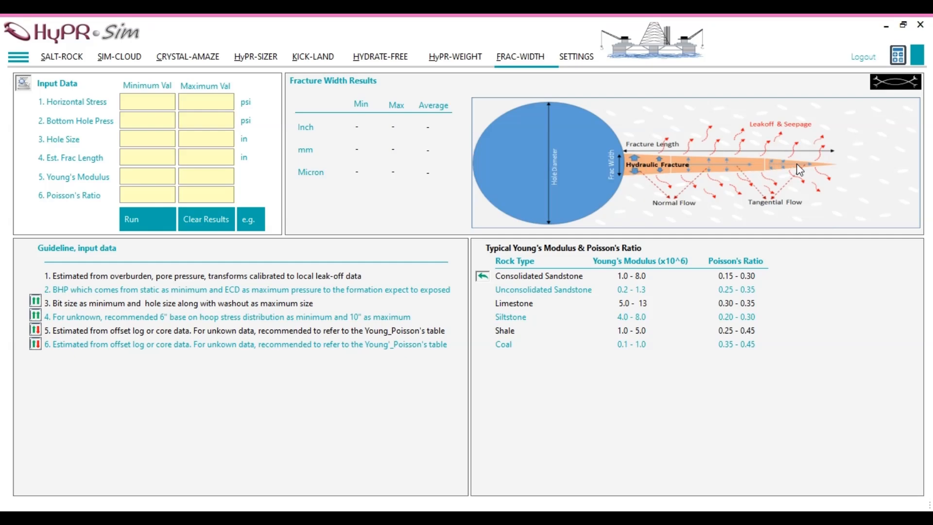
mouse_move(44, 95)
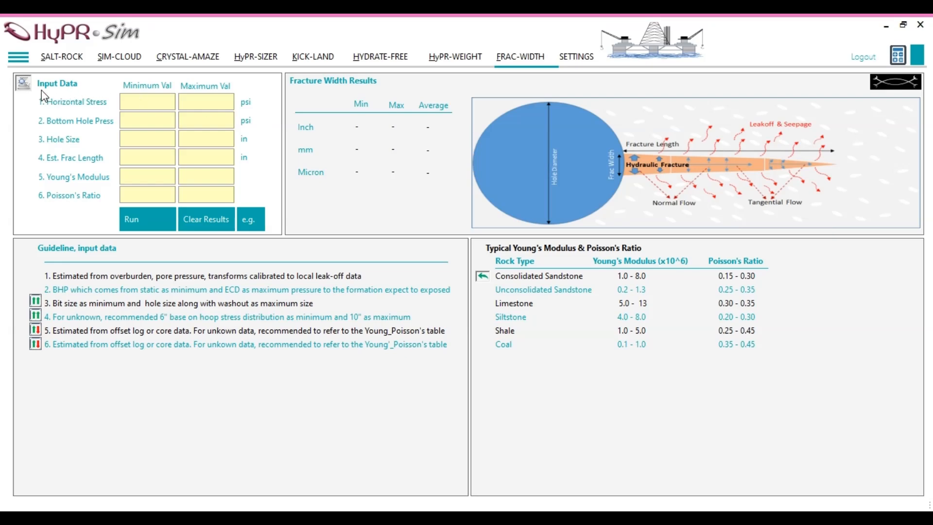
mouse_move(148, 91)
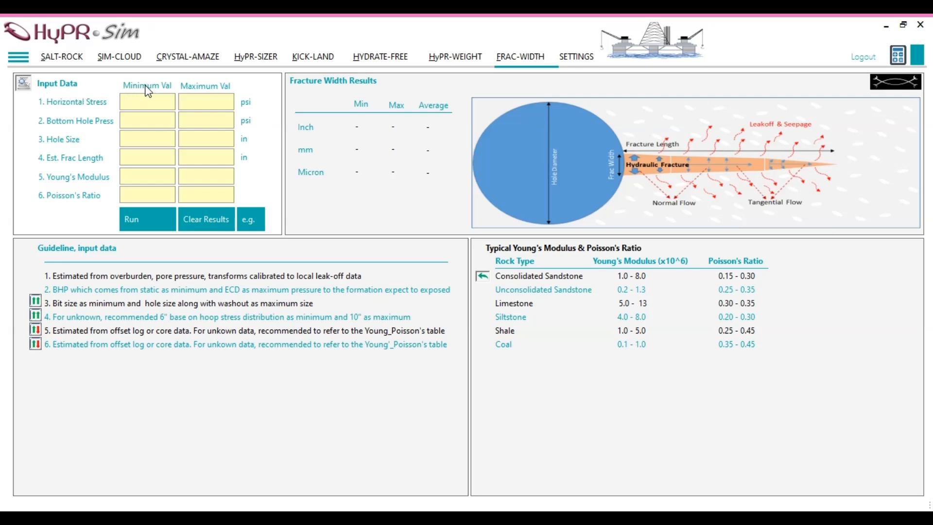
mouse_move(202, 92)
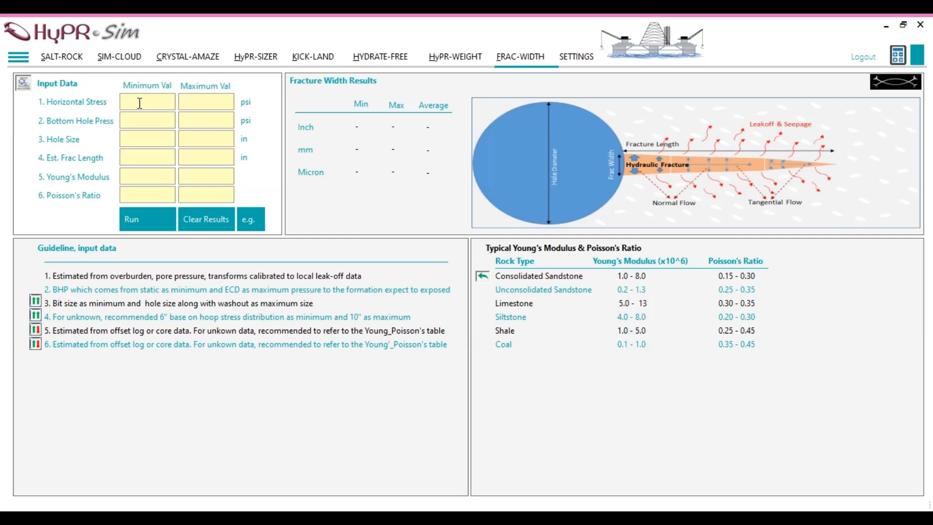
mouse_move(114, 184)
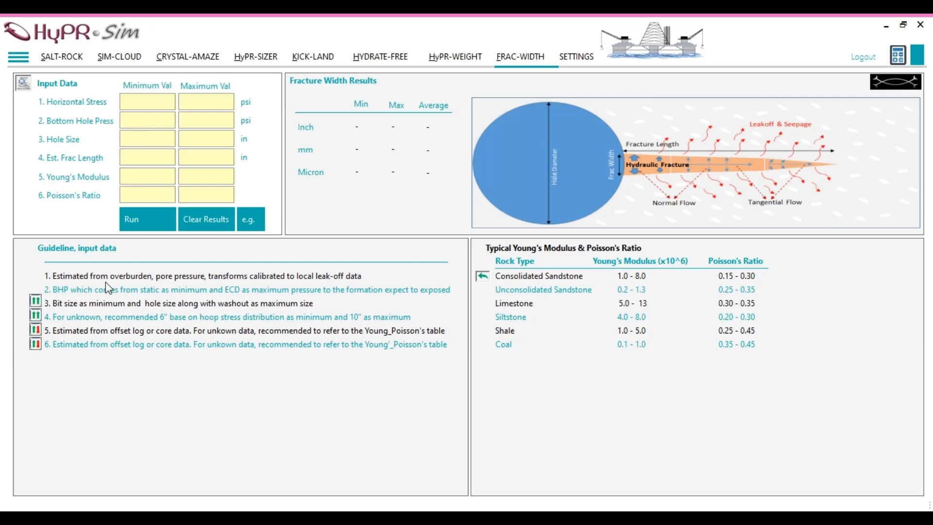
mouse_move(280, 289)
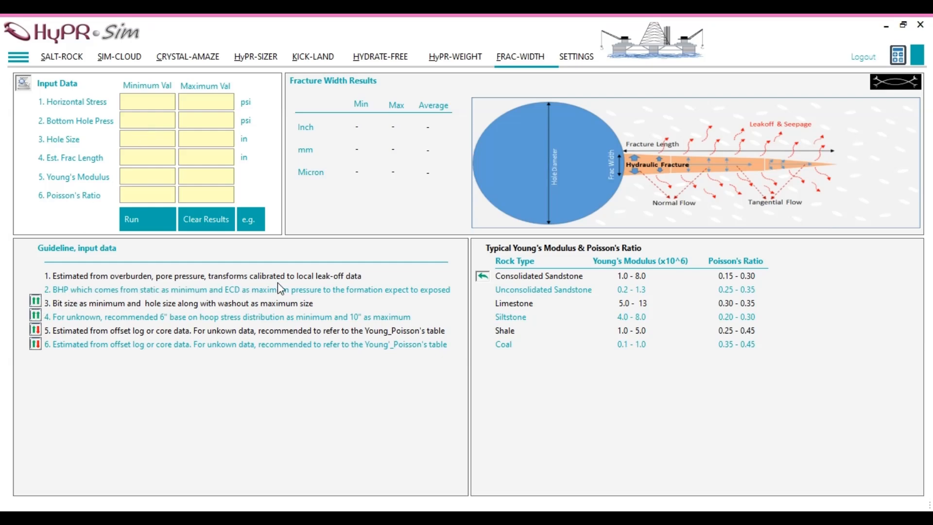
mouse_move(367, 286)
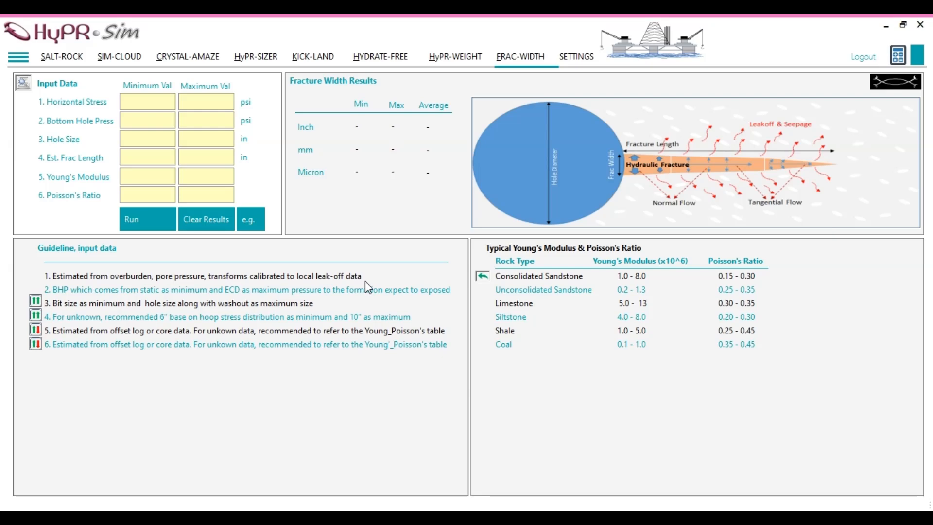
Enter horizontal stress minimum 5200 psi and maximum 5600 psi
left_click(147, 101)
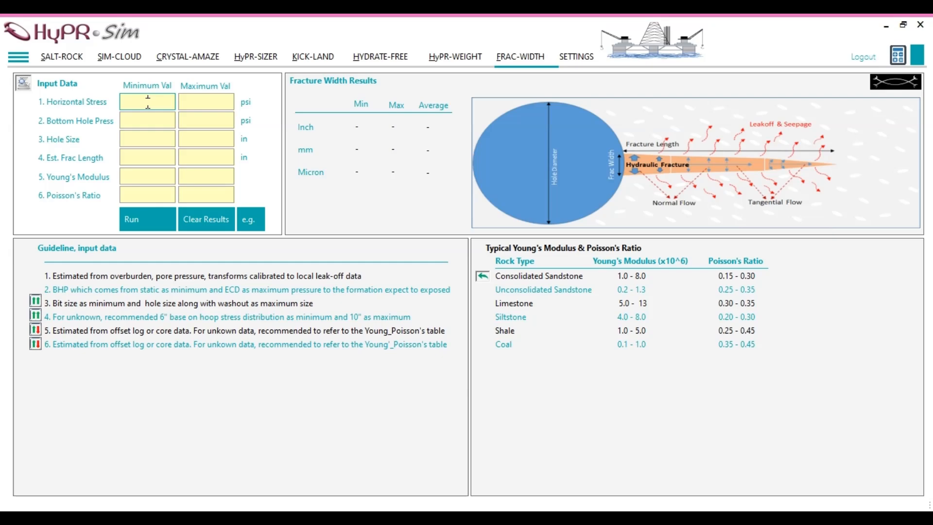
type("5200")
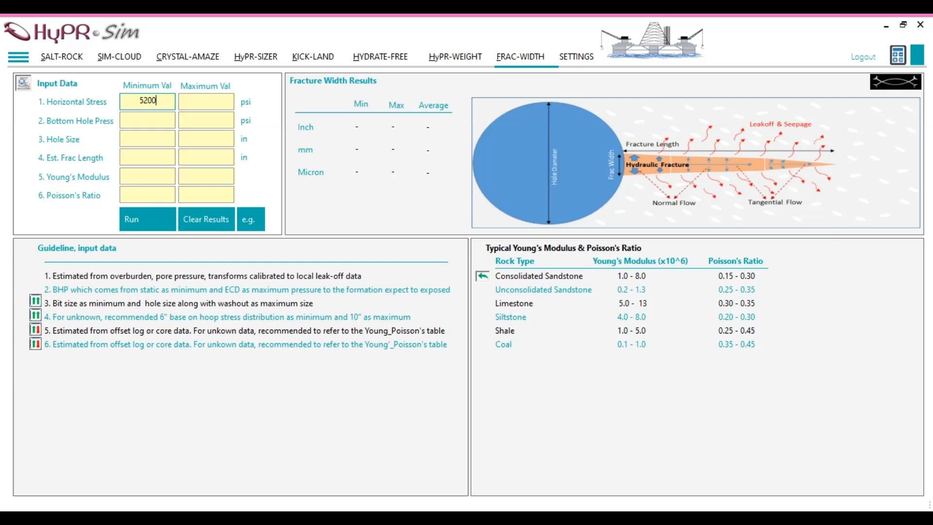
left_click(205, 102)
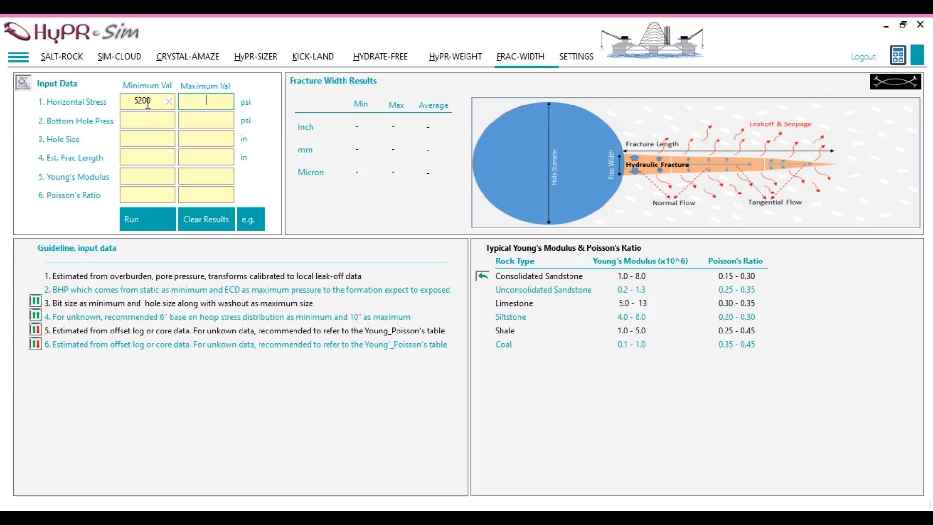
type("5600")
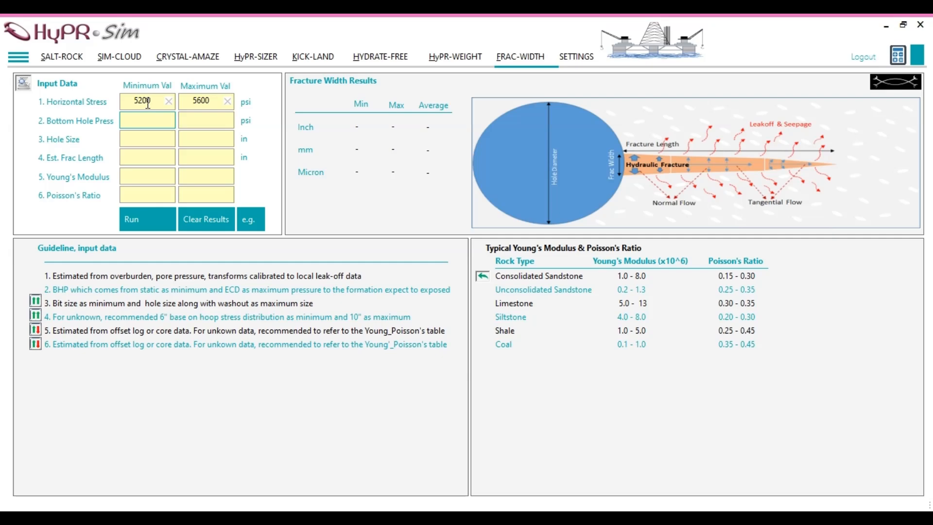
left_click(147, 120)
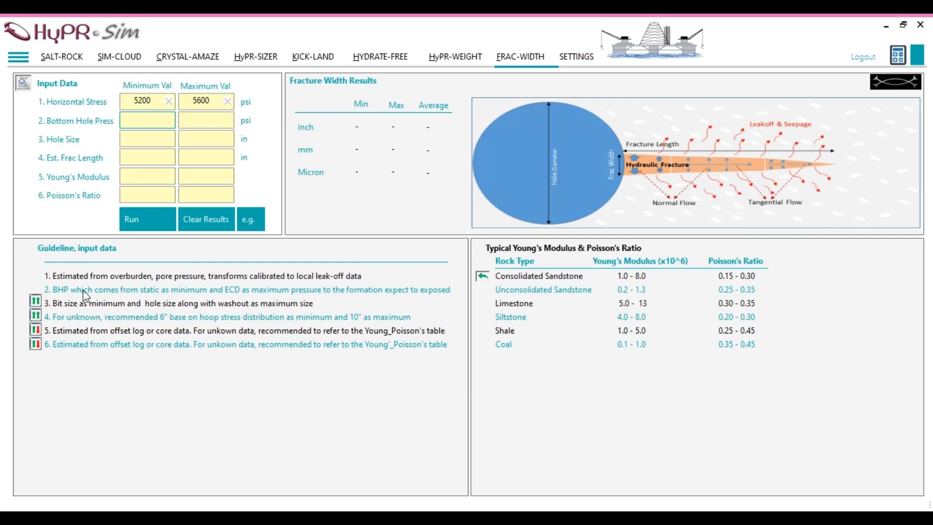
left_click(147, 119)
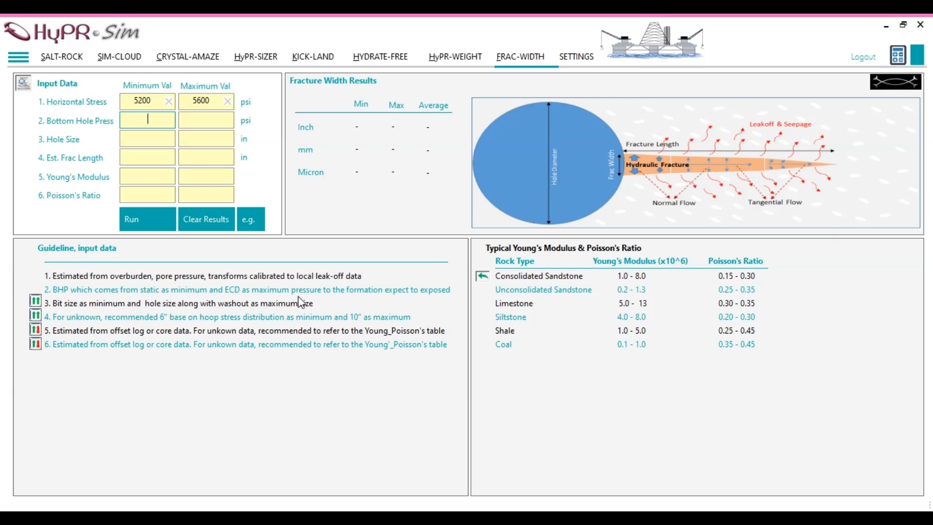
mouse_move(233, 295)
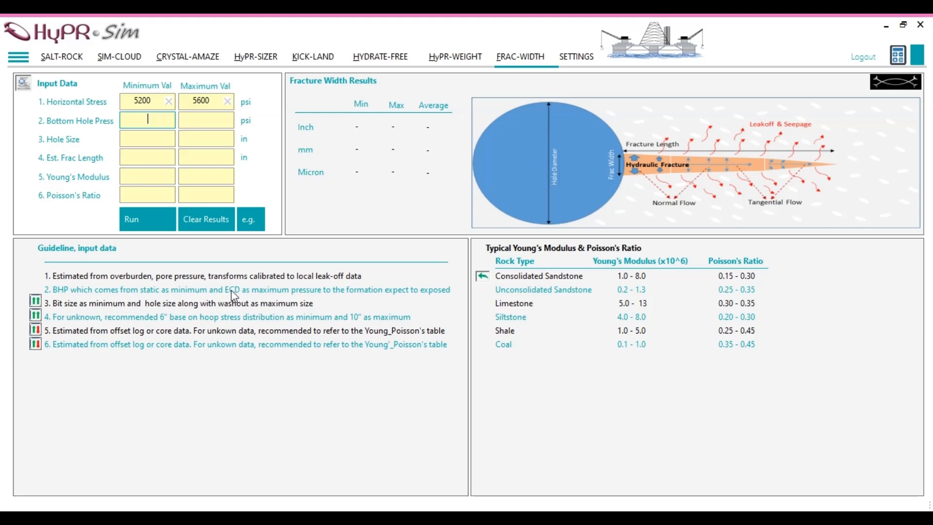
mouse_move(174, 152)
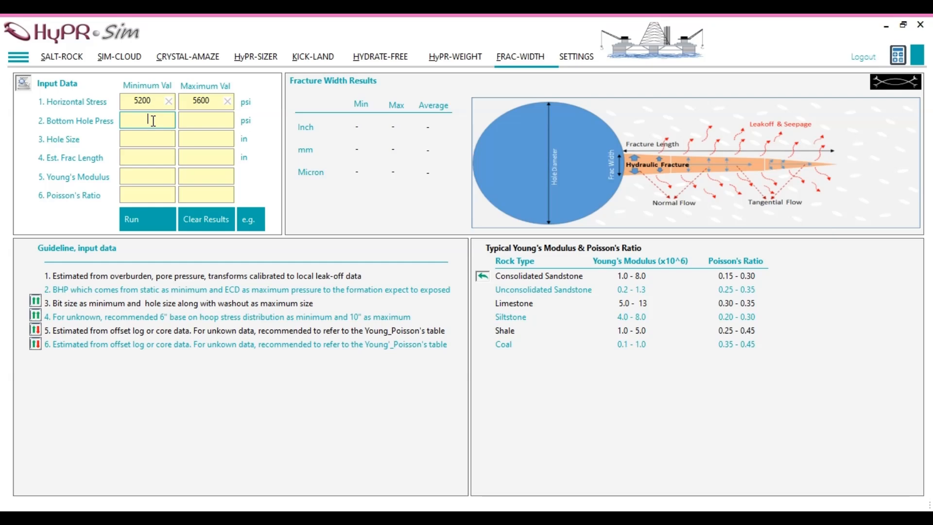
type("5")
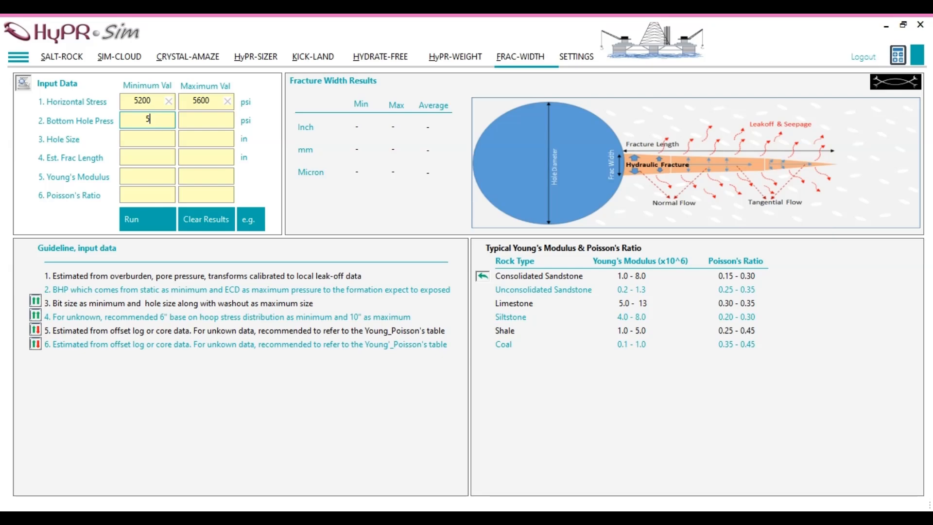
type("650")
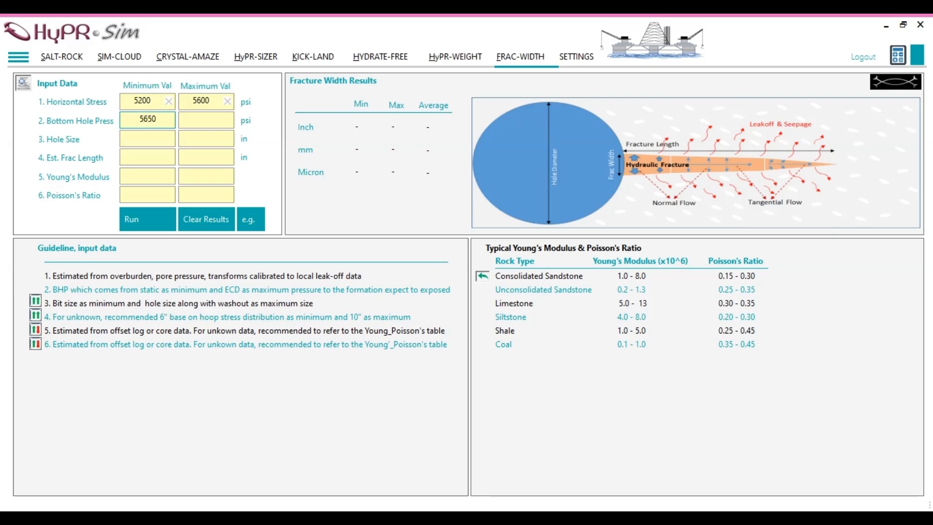
left_click(205, 120)
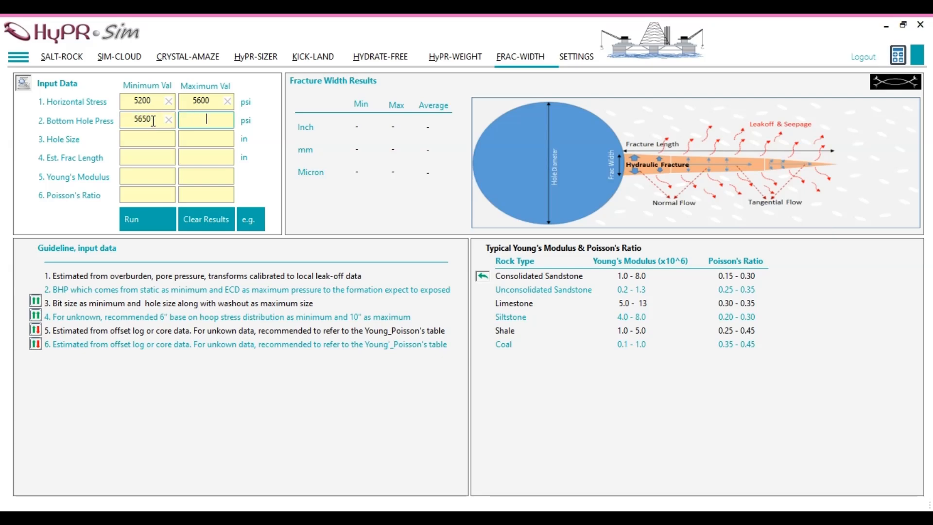
type("6000")
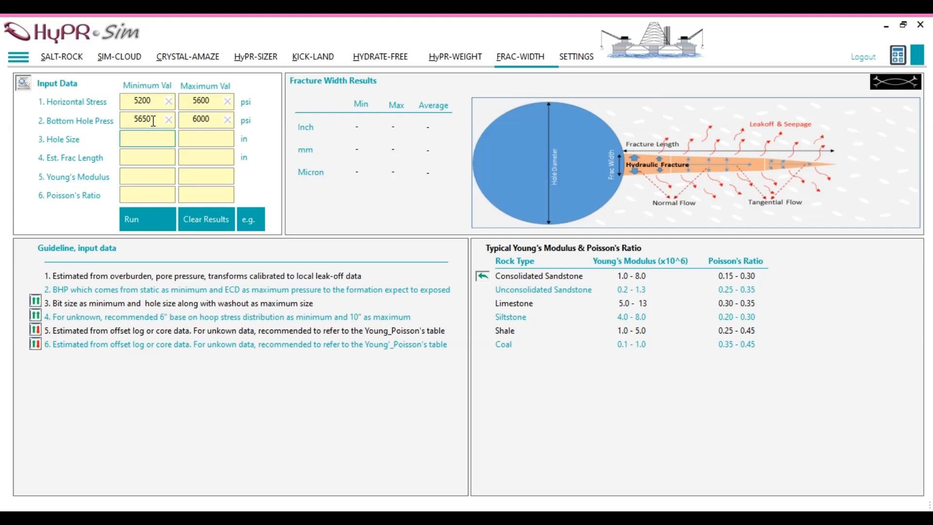
triple_click(143, 119)
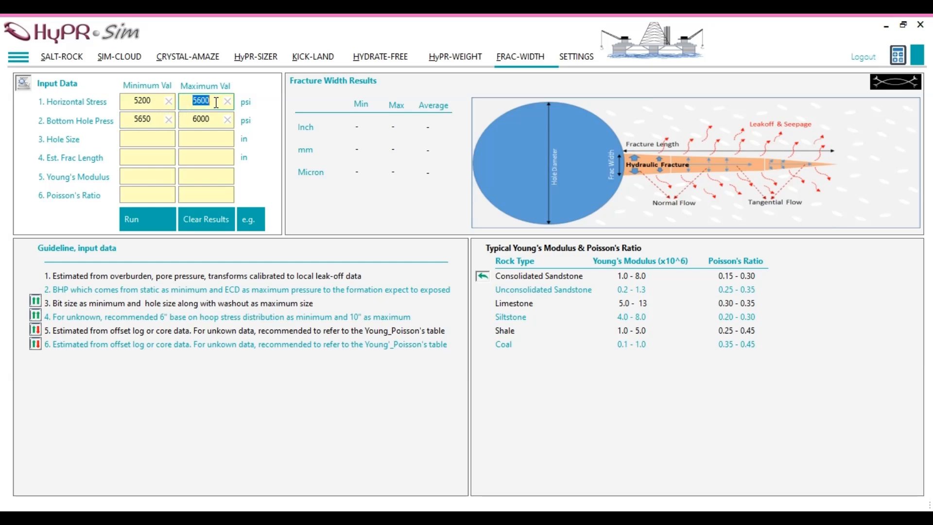
mouse_move(158, 132)
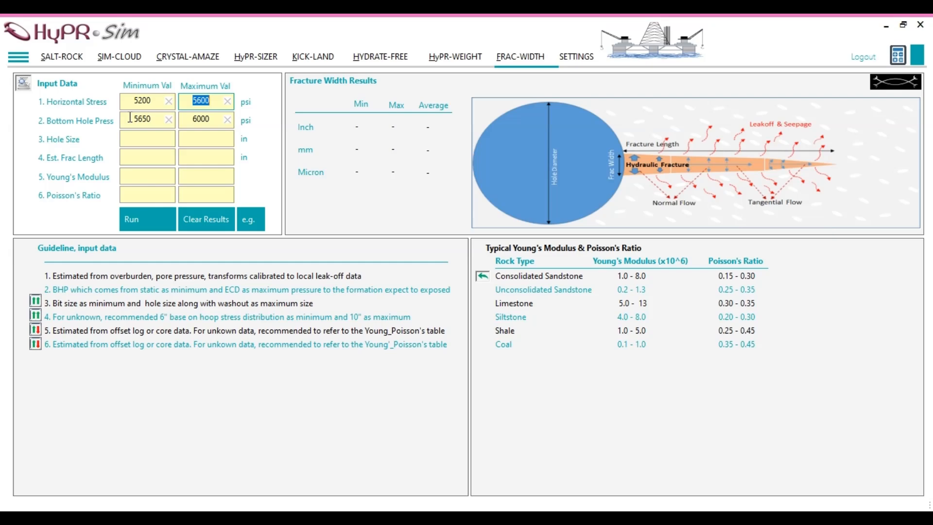
mouse_move(59, 147)
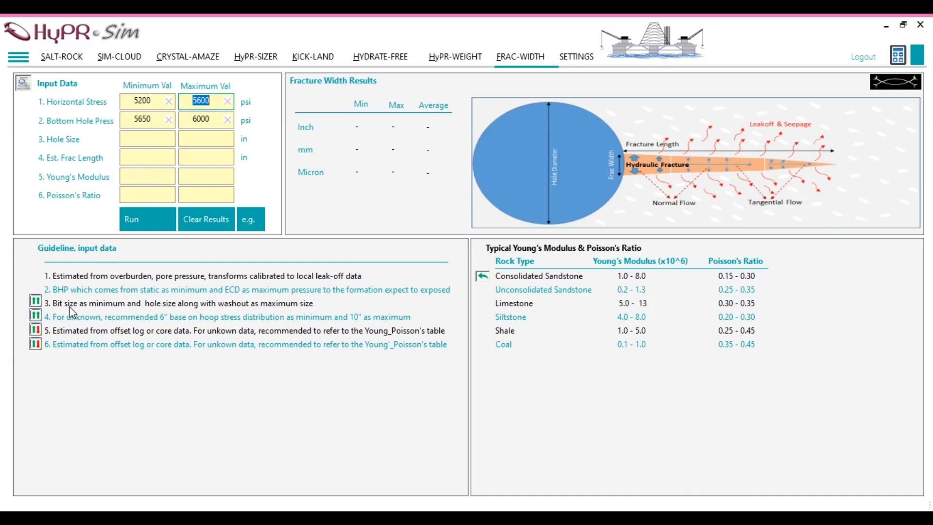
mouse_move(118, 312)
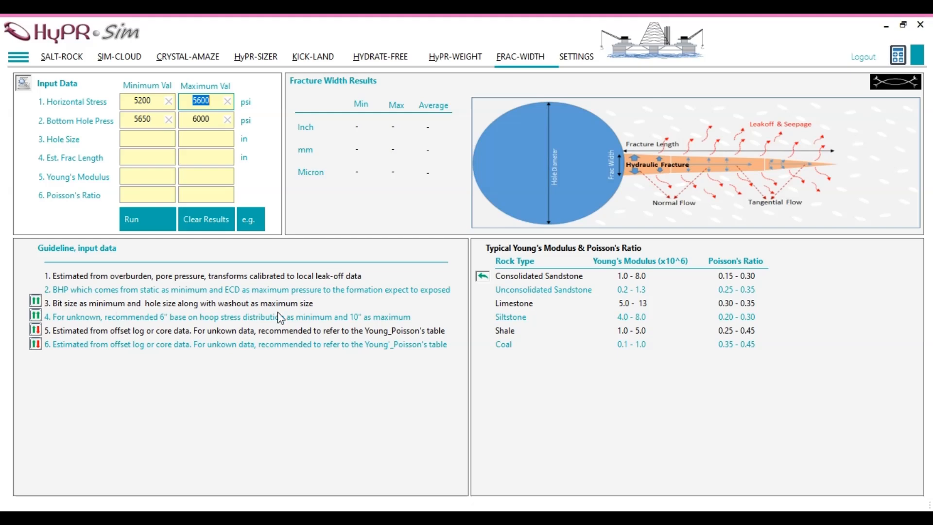
mouse_move(240, 311)
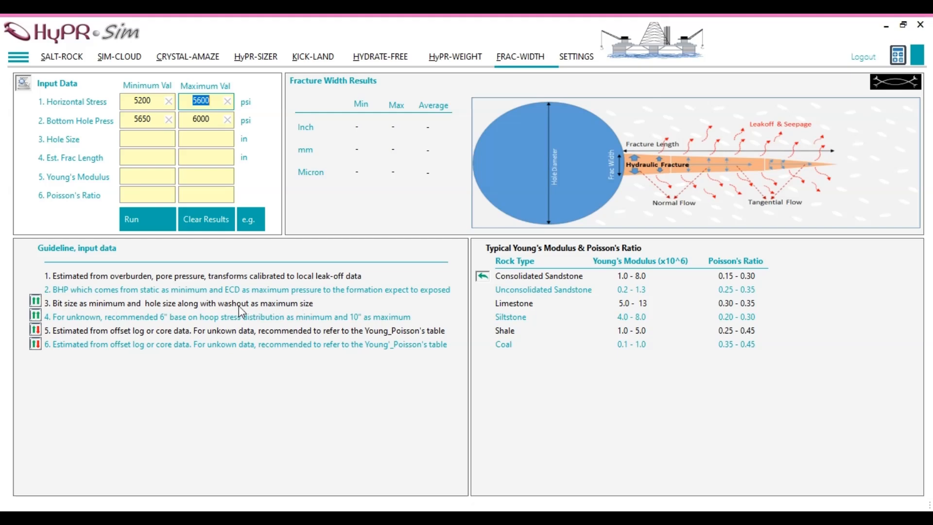
mouse_move(237, 312)
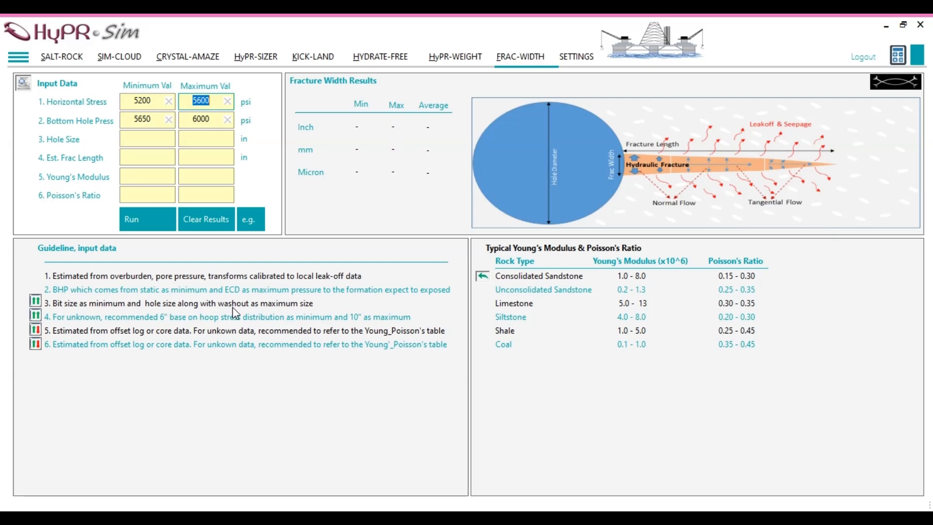
mouse_move(166, 168)
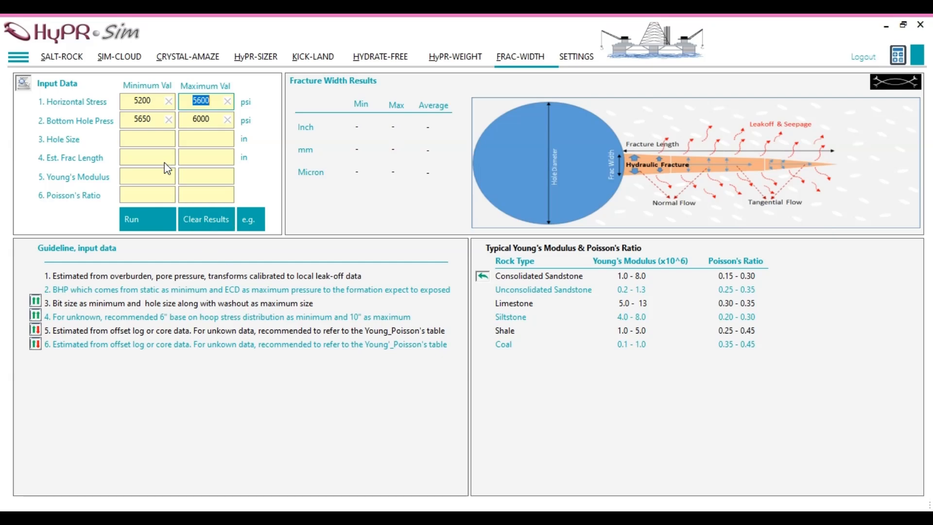
Enter hole size minimum 8.5 and maximum 9 inches
left_click(147, 139)
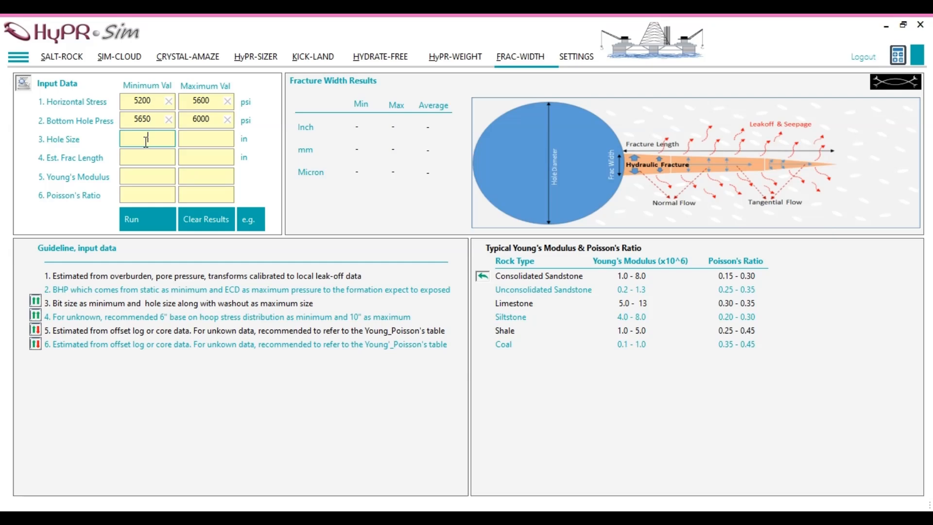
type("8.5")
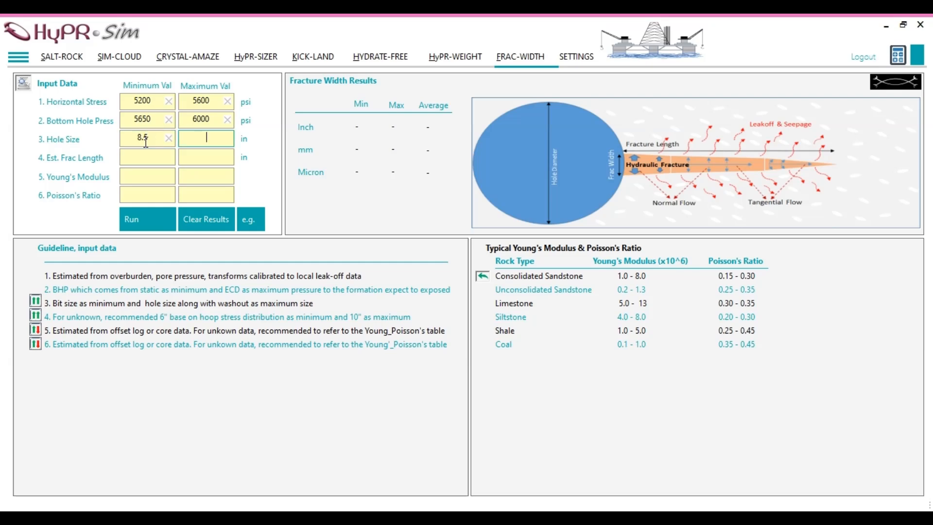
type("9")
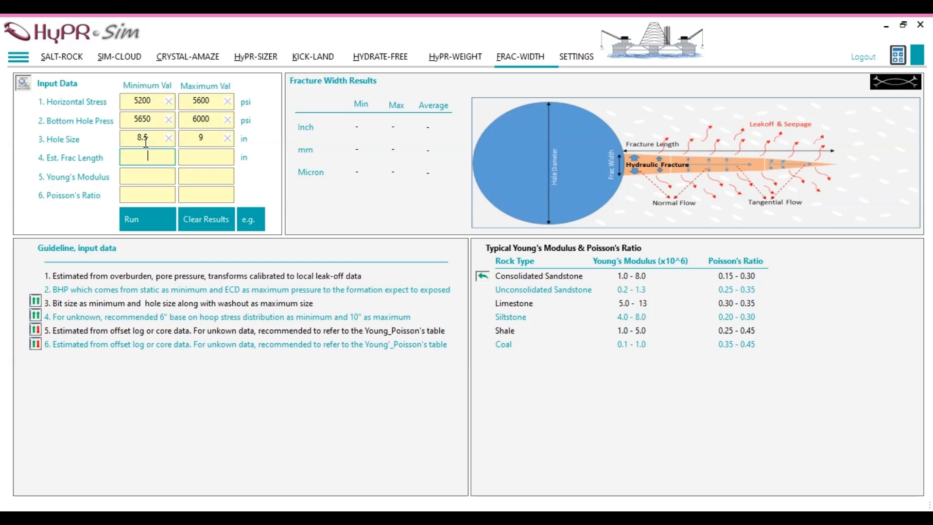
mouse_move(56, 165)
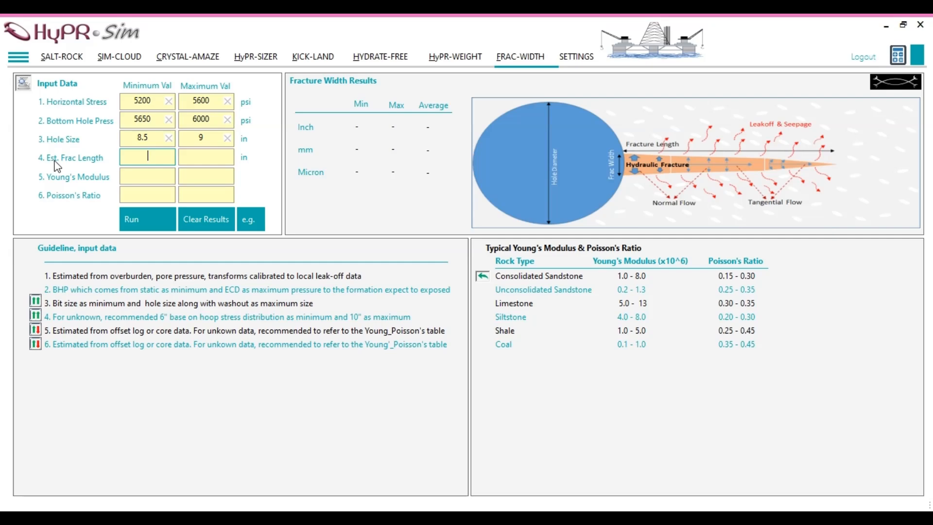
mouse_move(75, 169)
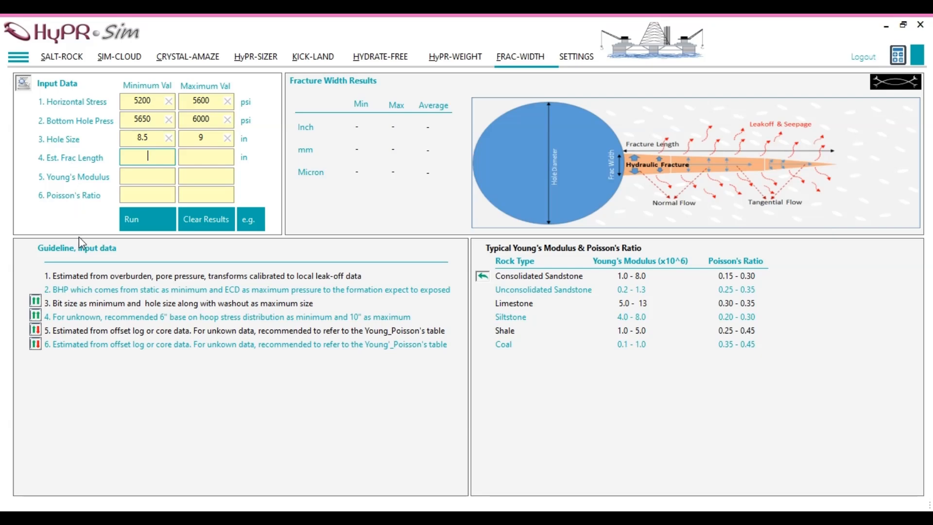
mouse_move(58, 325)
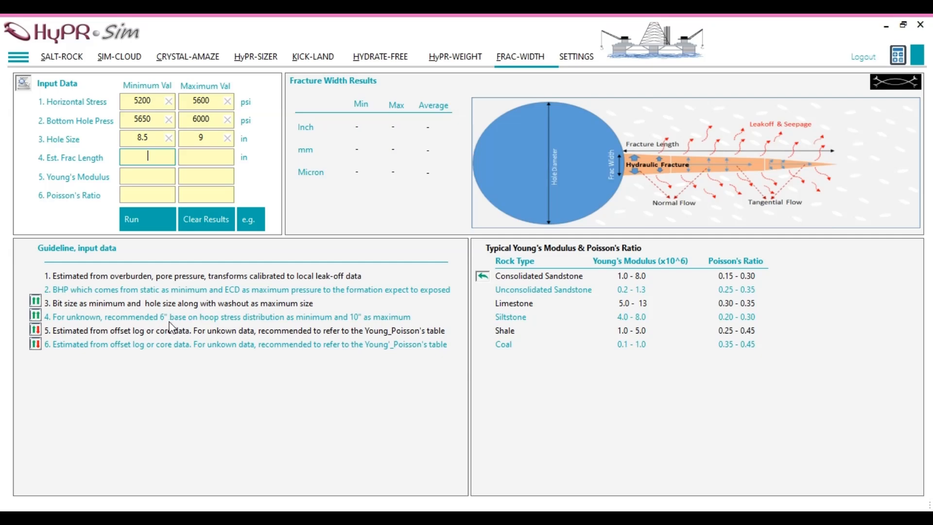
mouse_move(397, 330)
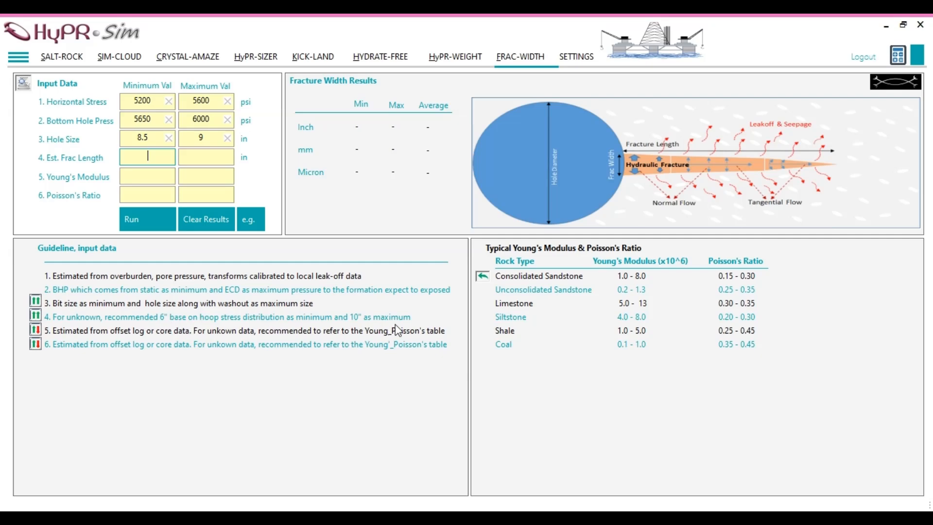
mouse_move(183, 166)
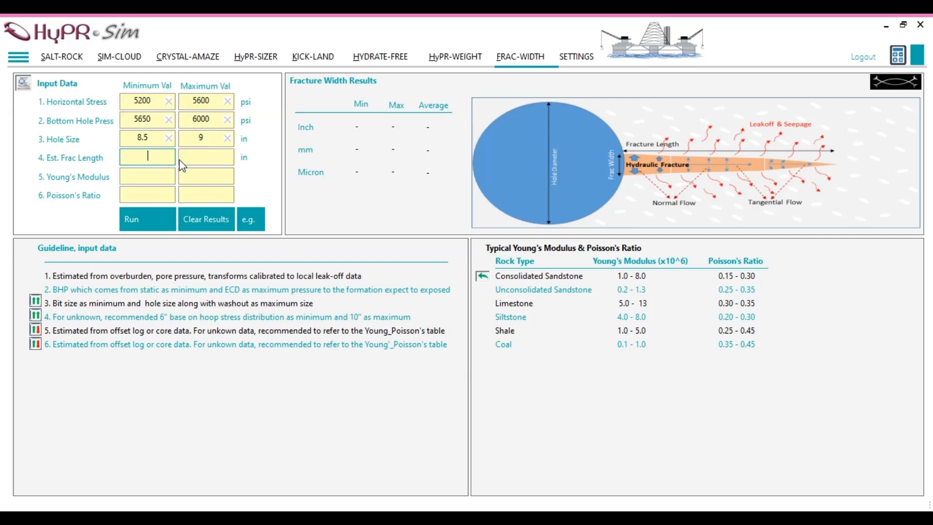
Enter estimated fracture length maximum 10, completing the 6–10 range
type("1")
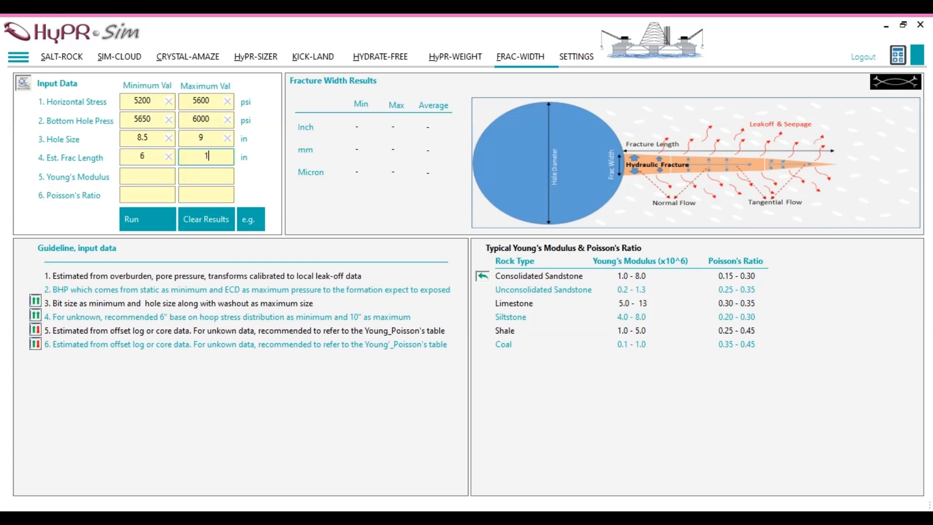
type("0")
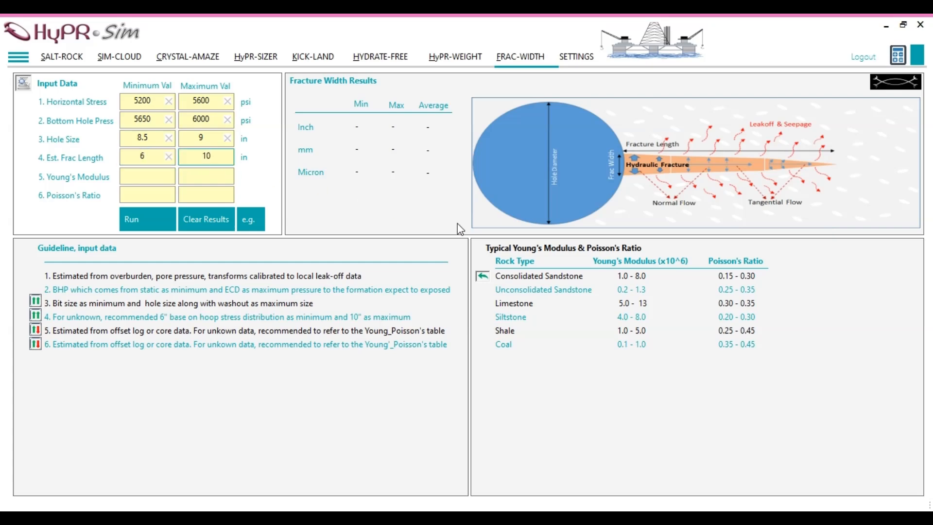
left_click(146, 176)
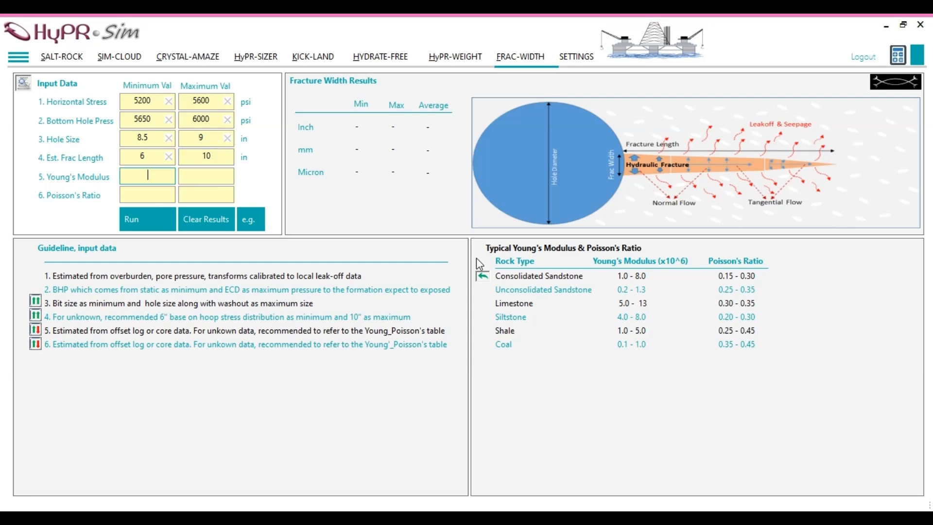
left_click(206, 156)
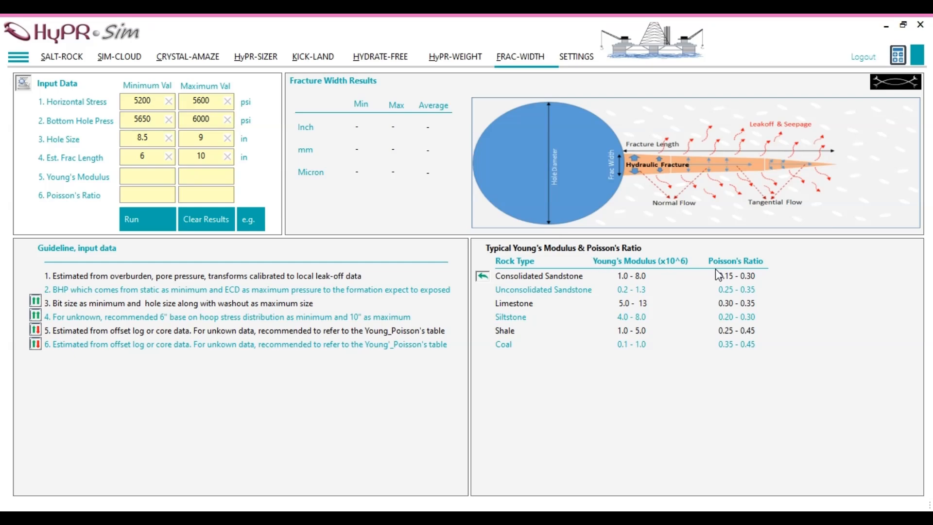
mouse_move(499, 263)
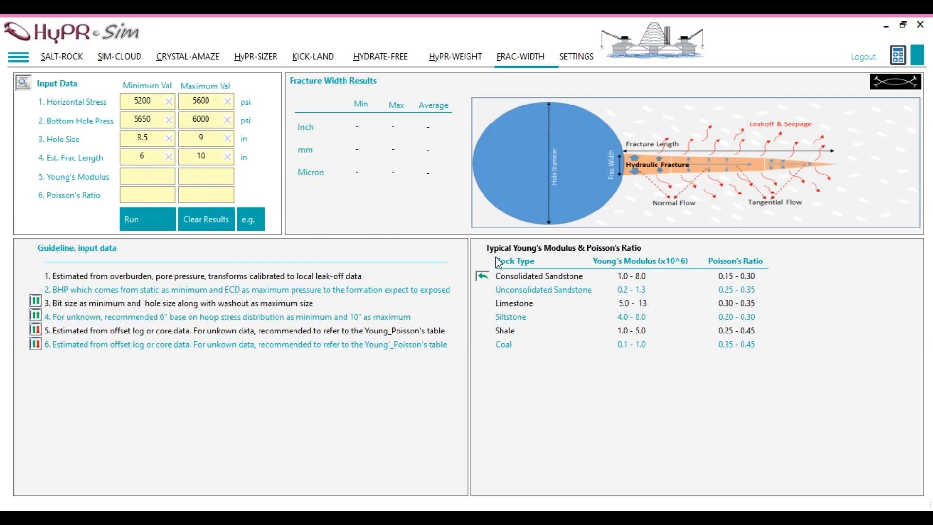
mouse_move(604, 256)
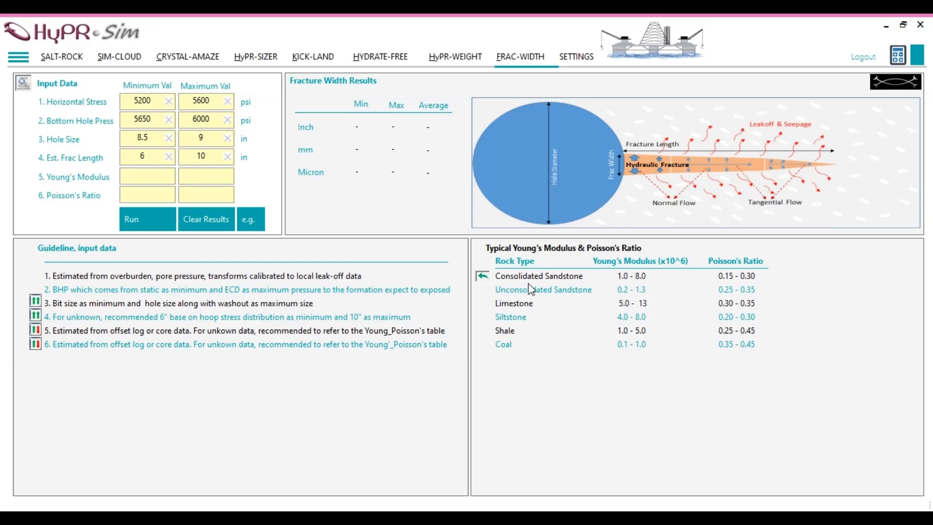
mouse_move(612, 275)
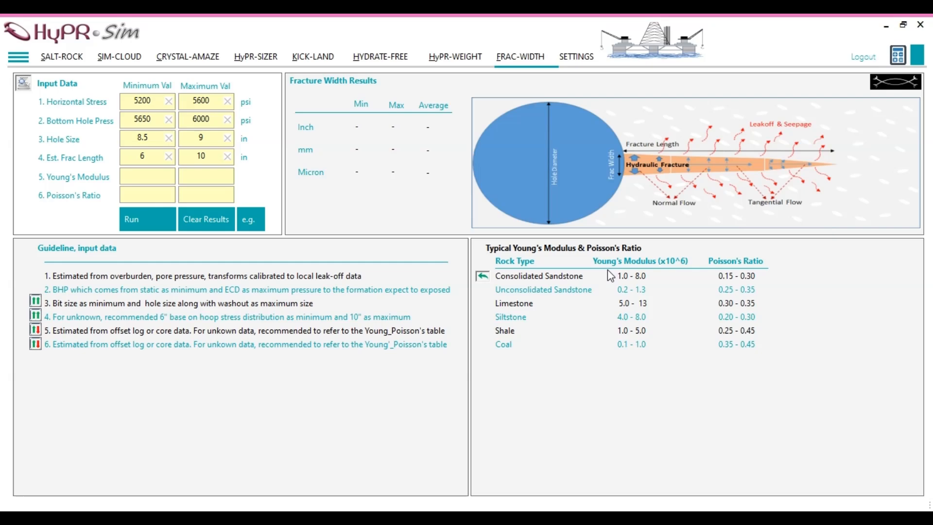
mouse_move(535, 298)
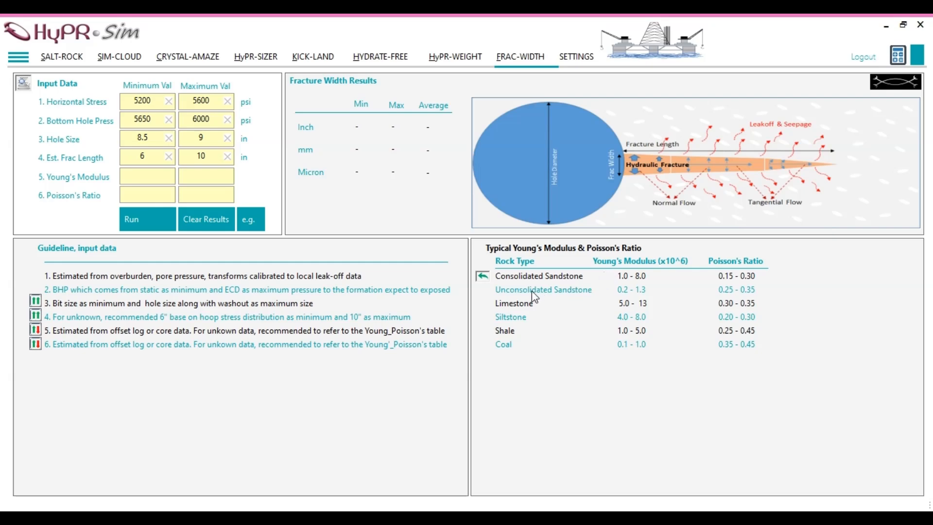
mouse_move(543, 298)
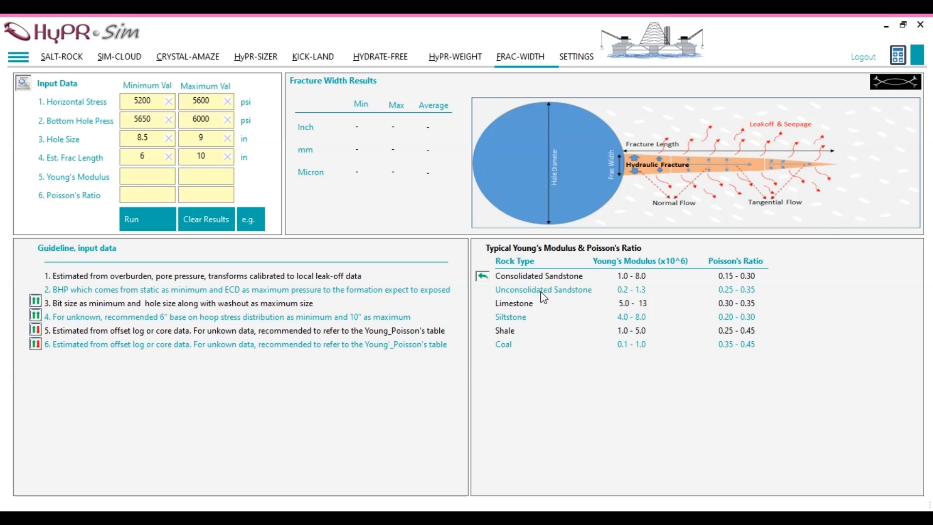
Apply Unconsolidated Sandstone properties: Young's Modulus 0.2–1.3 and Poisson's Ratio 0.25–0.35
left_click(542, 290)
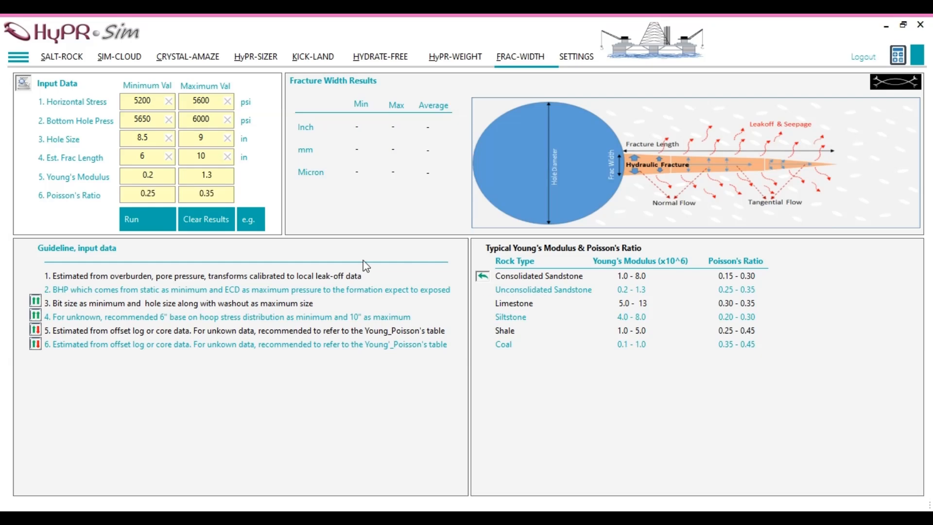
left_click(147, 176)
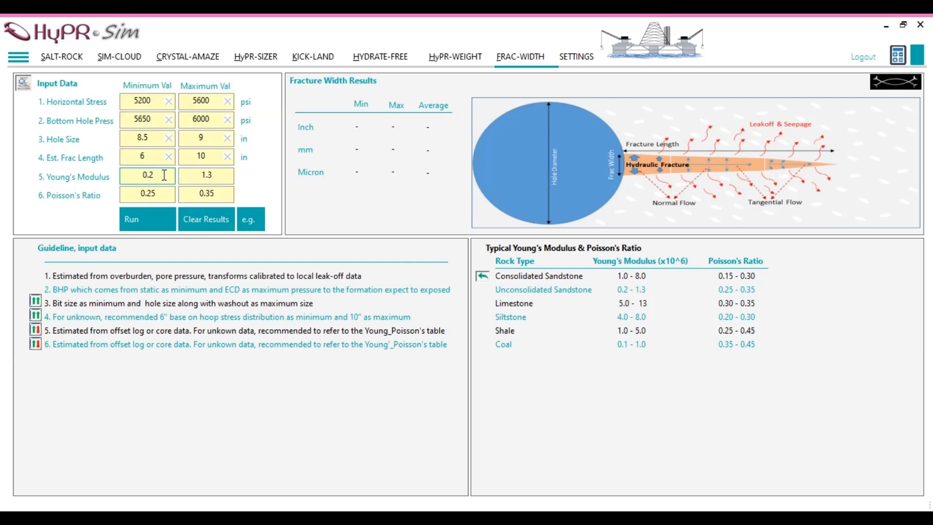
triple_click(200, 175)
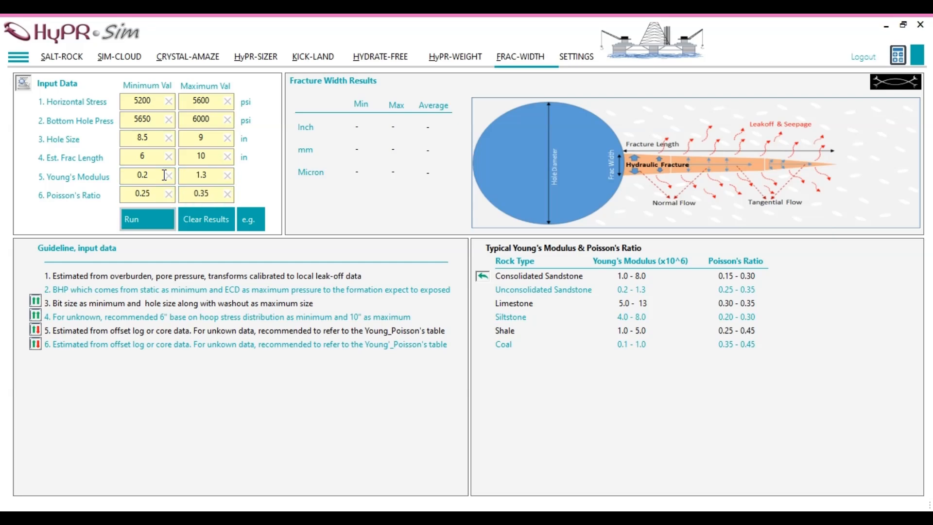
mouse_move(89, 181)
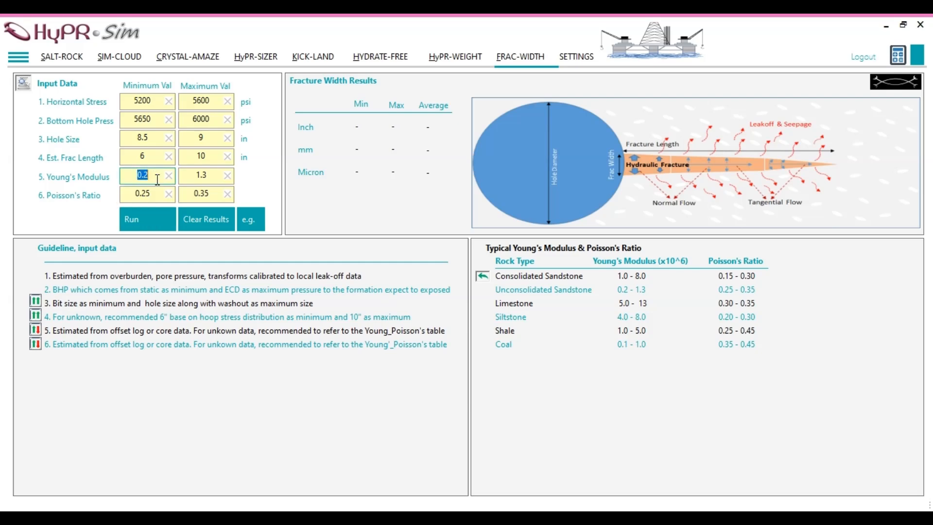
mouse_move(181, 202)
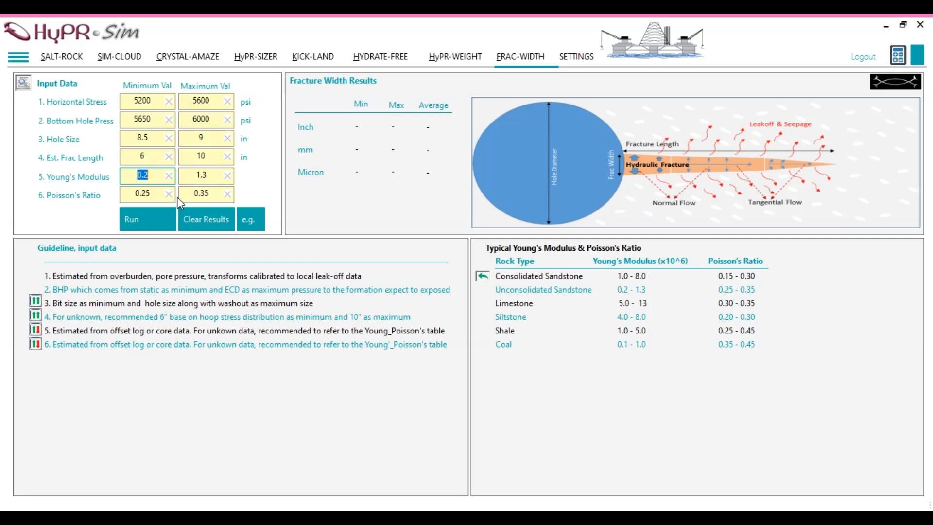
left_click(143, 194)
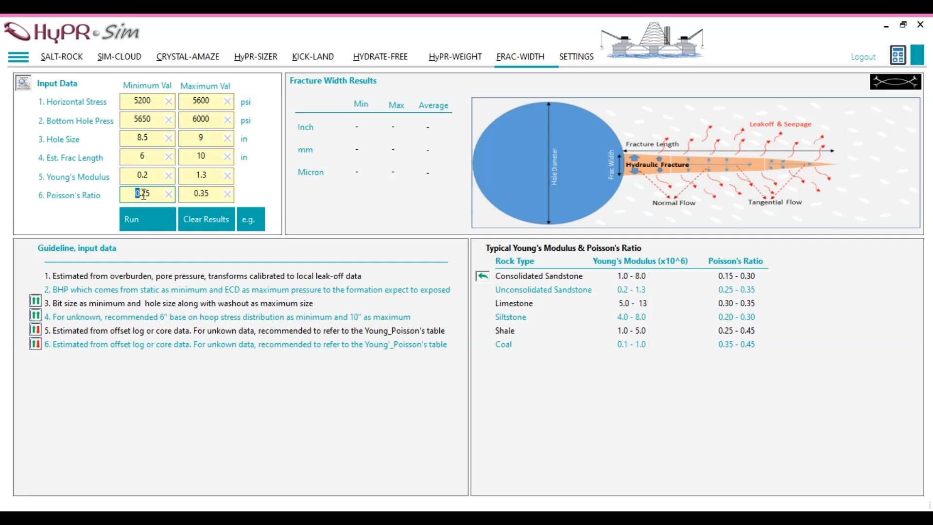
triple_click(143, 195)
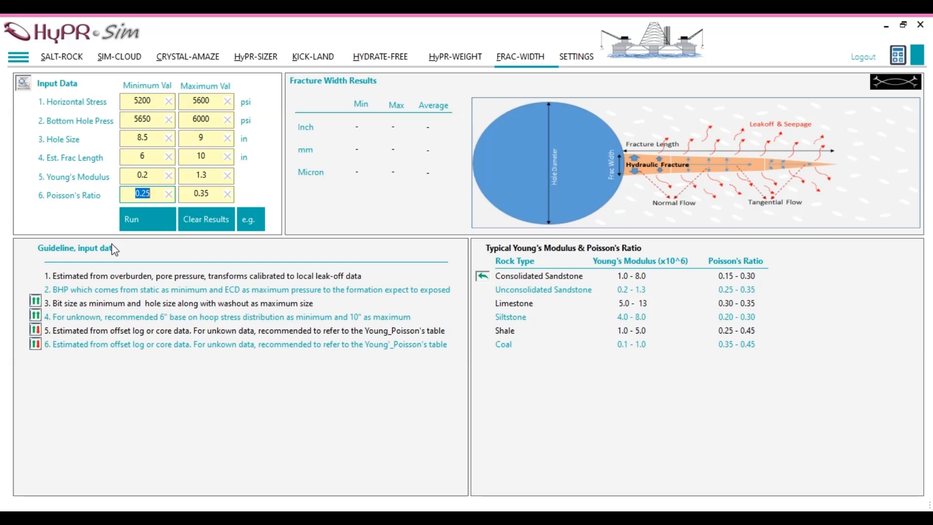
mouse_move(84, 248)
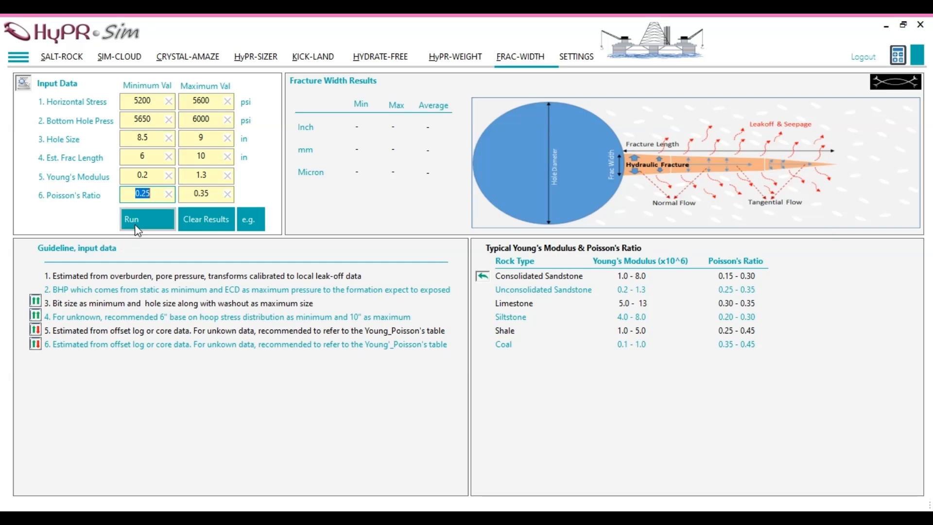
left_click(147, 218)
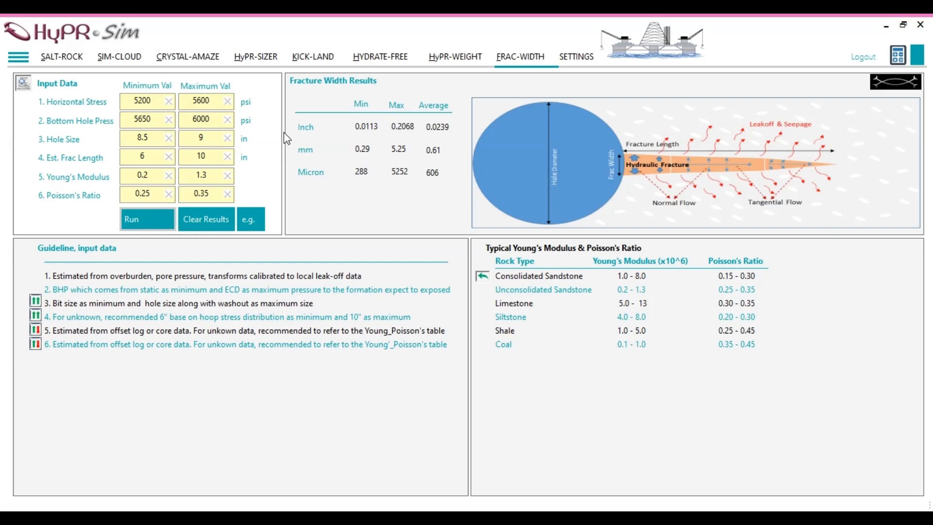
mouse_move(335, 96)
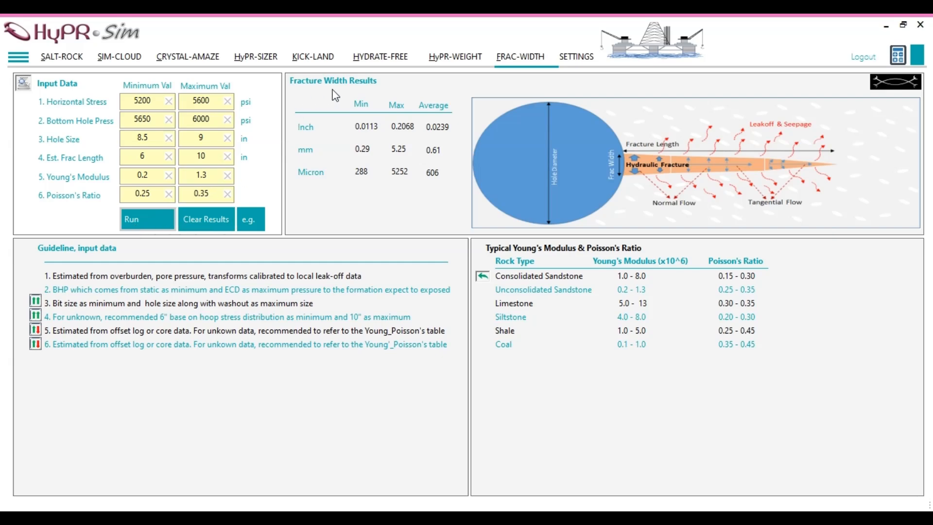
mouse_move(362, 116)
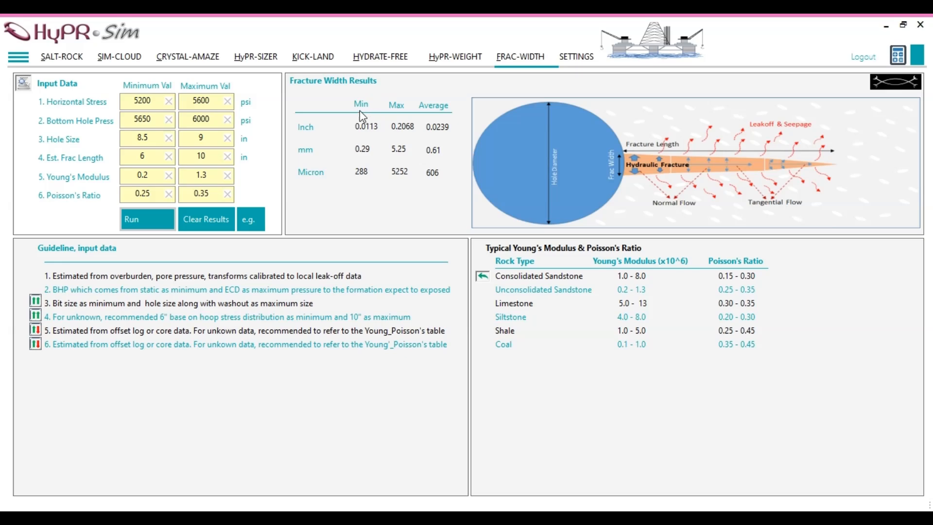
mouse_move(359, 184)
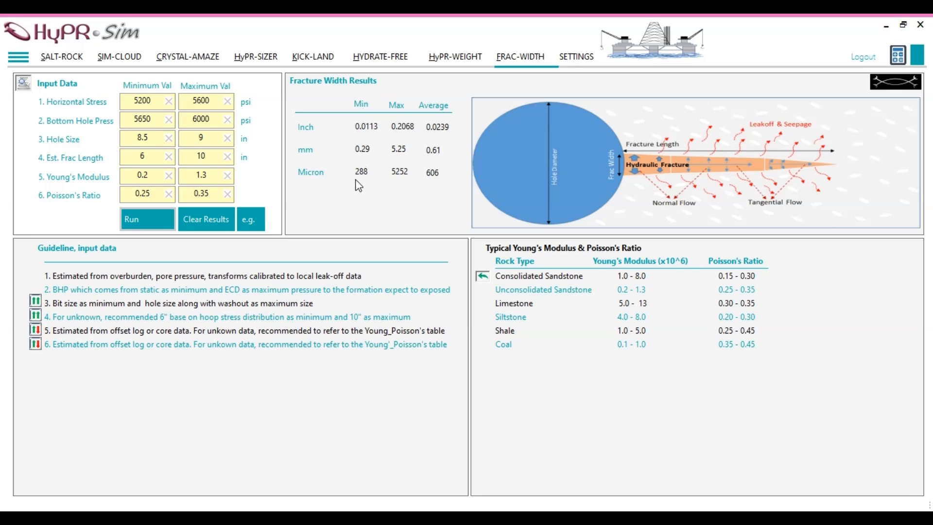
mouse_move(392, 117)
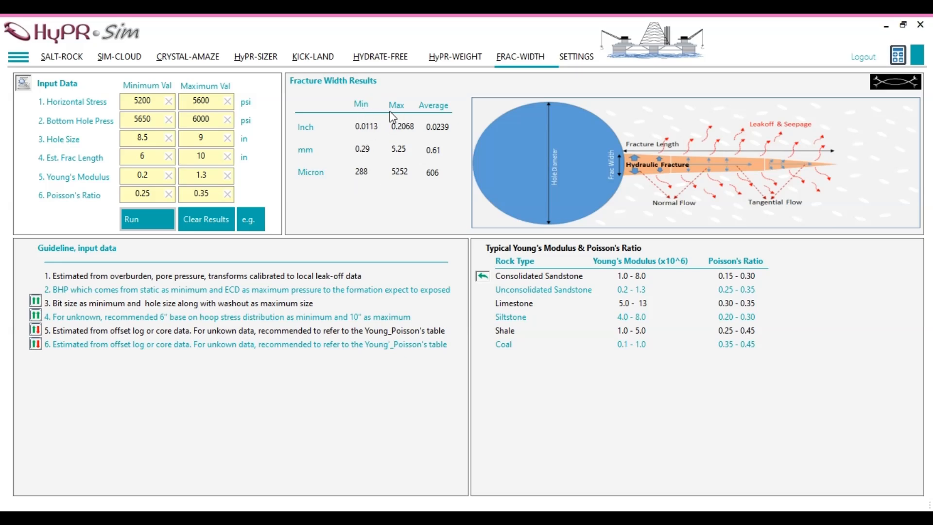
mouse_move(392, 182)
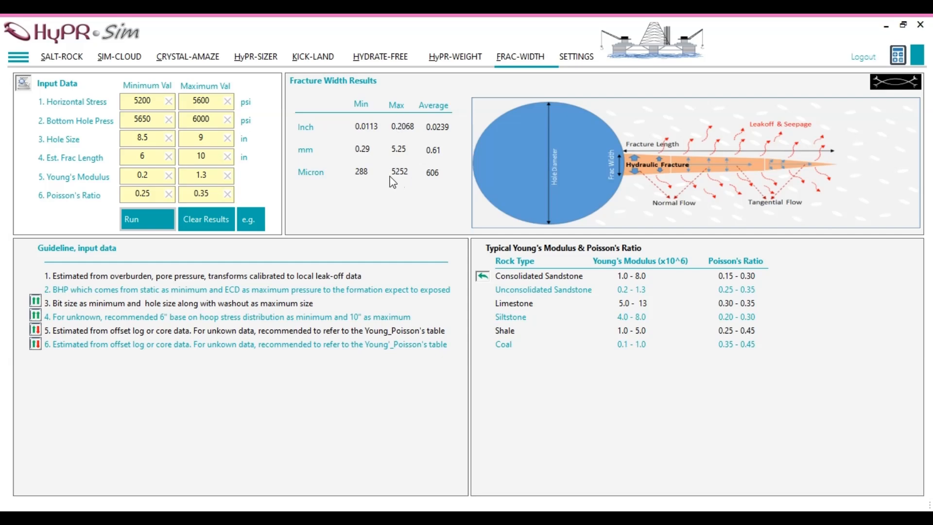
mouse_move(433, 116)
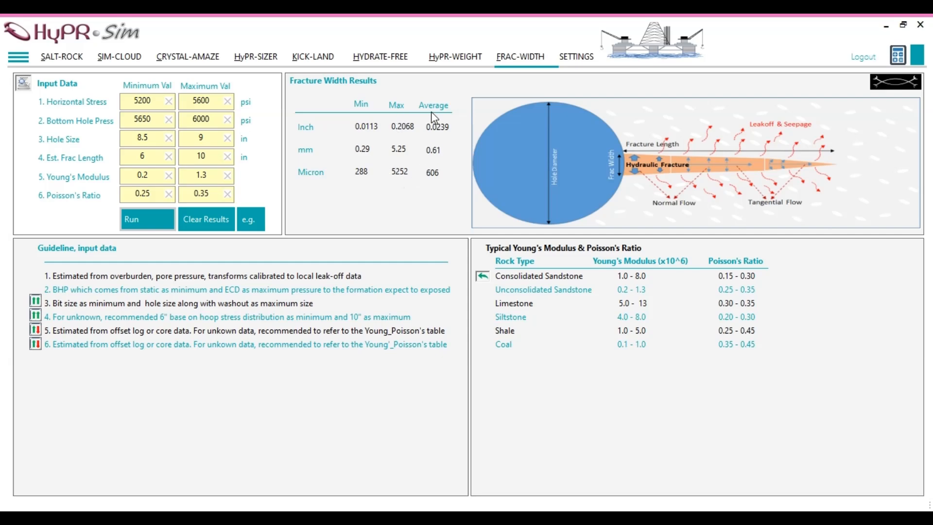
mouse_move(432, 186)
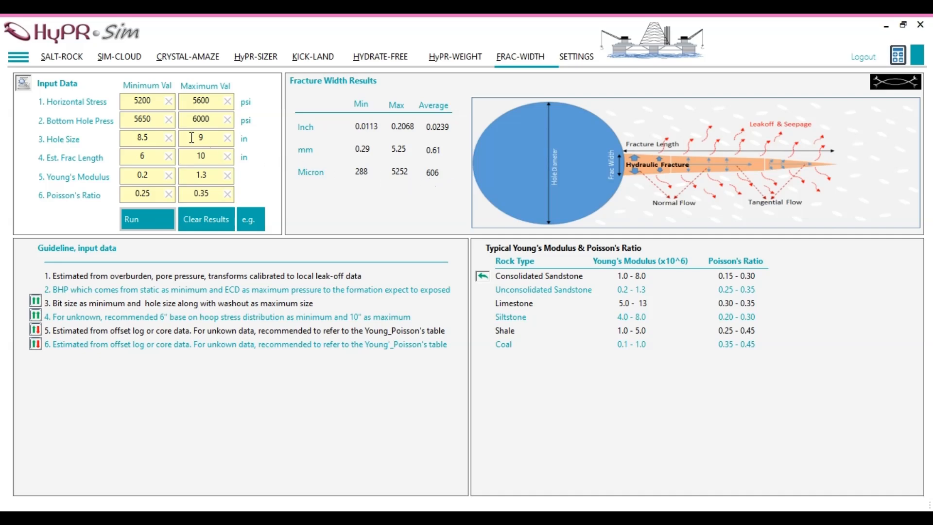
mouse_move(207, 96)
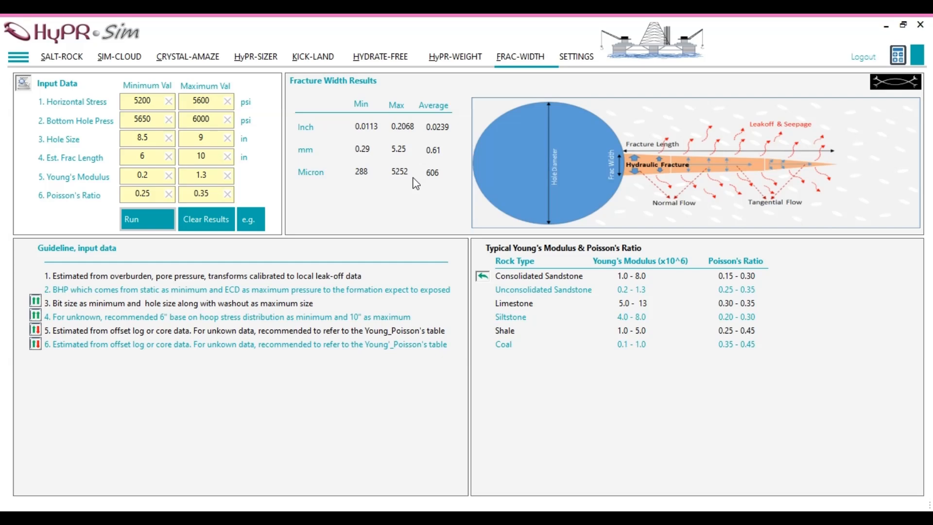
mouse_move(354, 182)
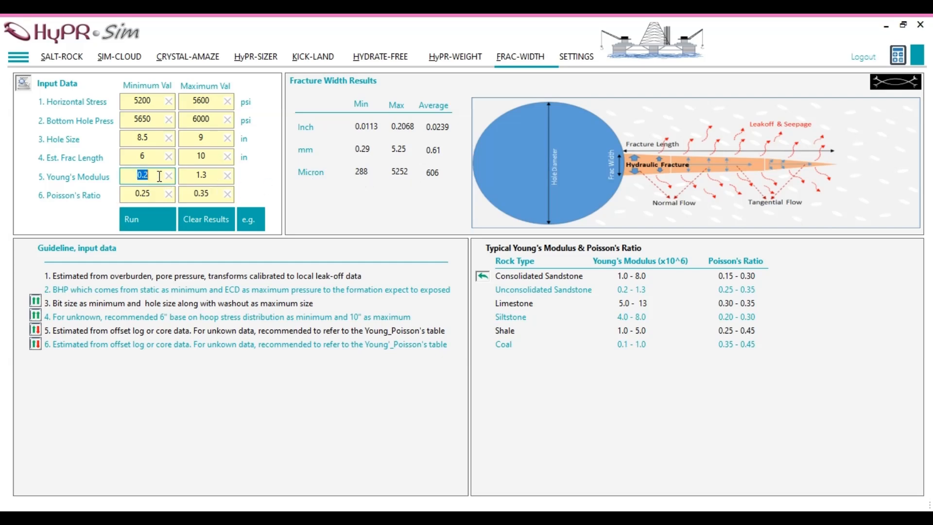
left_click(200, 176)
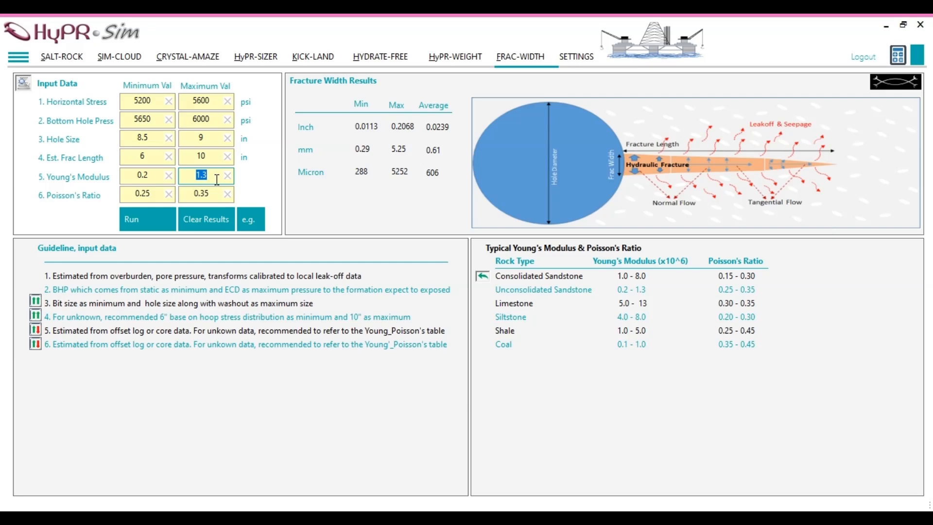
left_click(205, 195)
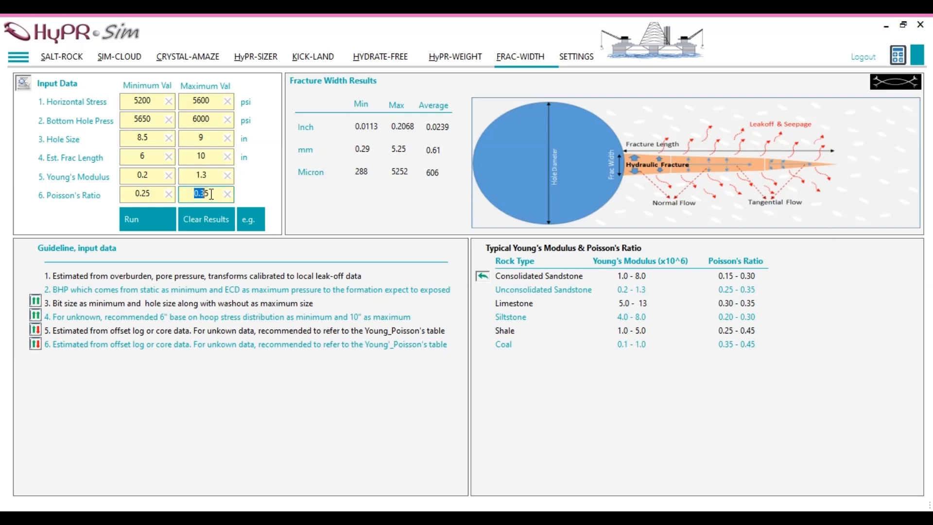
left_click(205, 176)
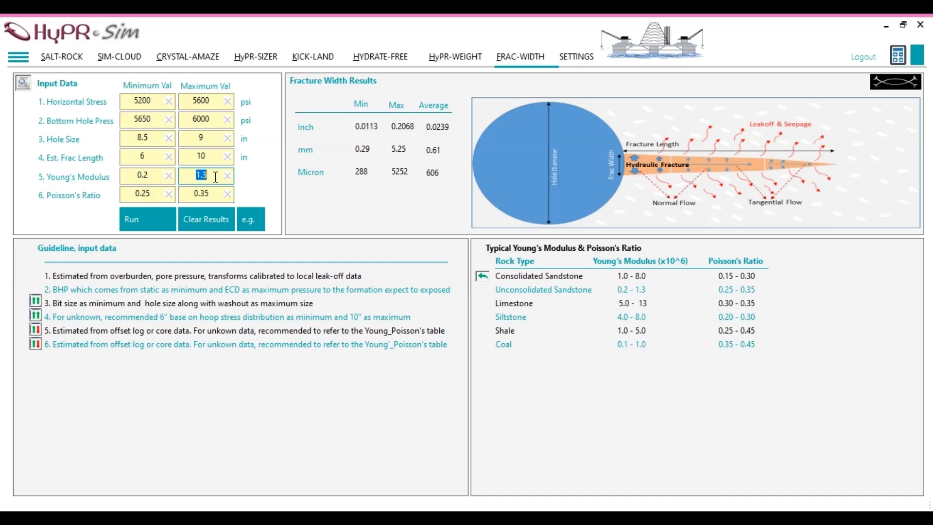
mouse_move(358, 181)
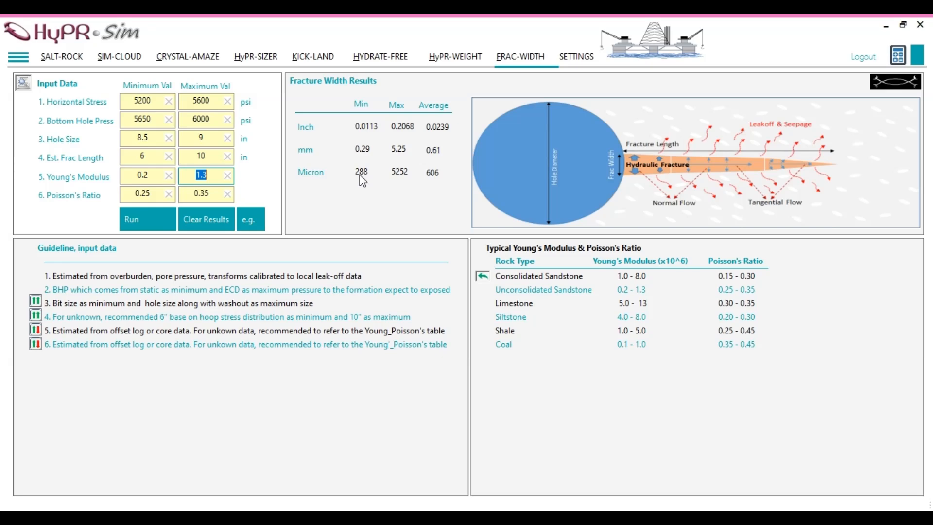
mouse_move(438, 182)
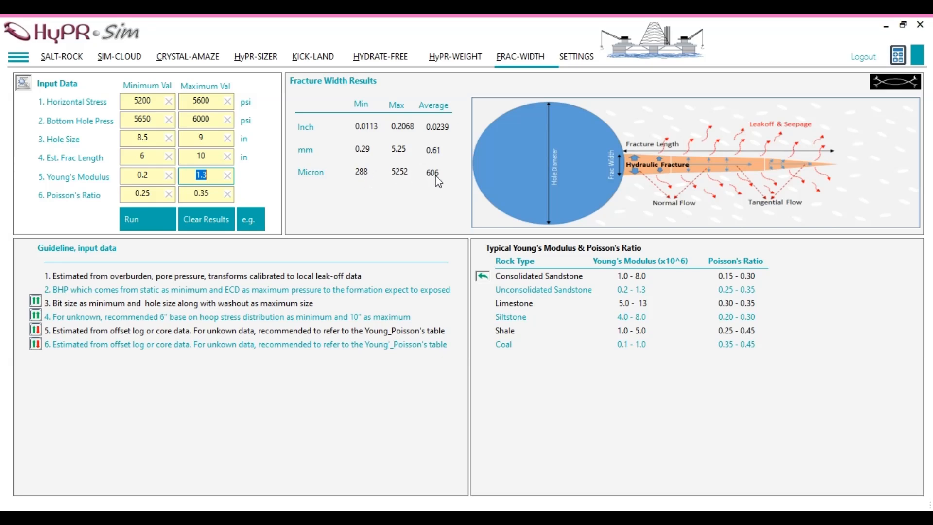
left_click(143, 101)
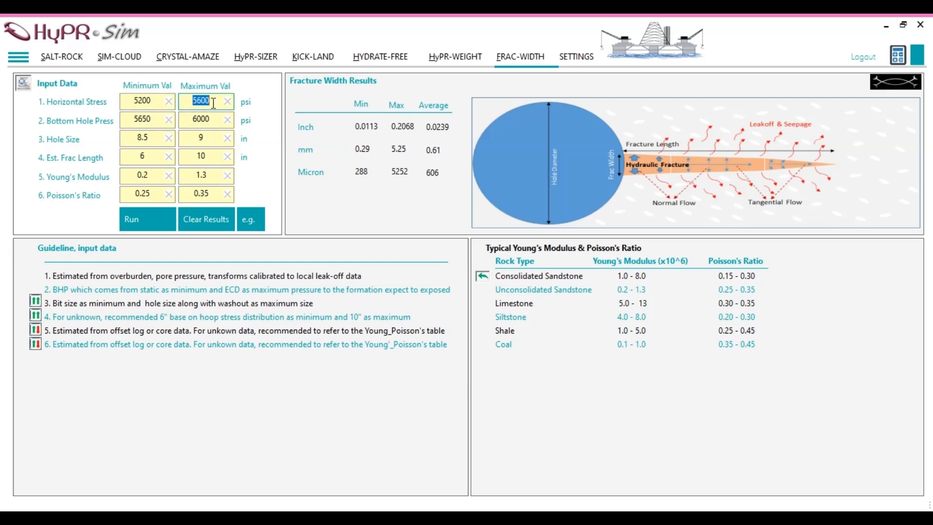
mouse_move(138, 176)
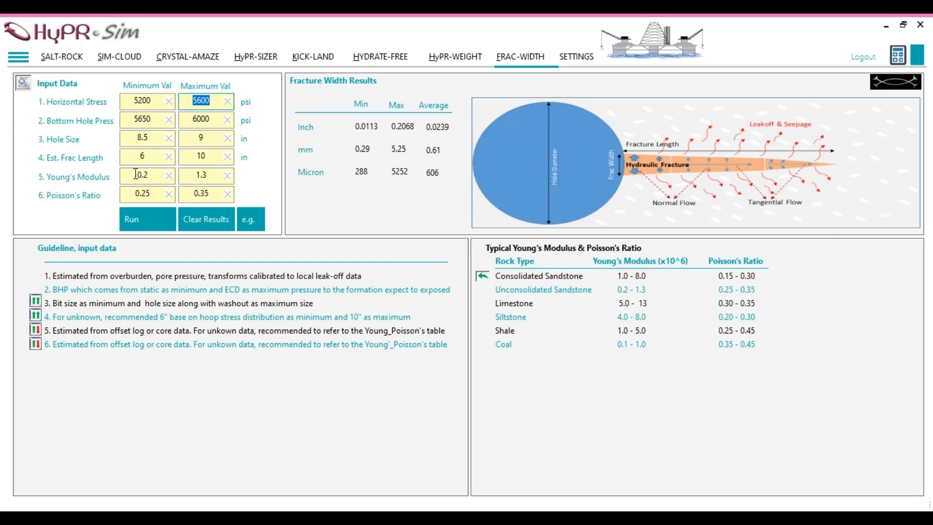
left_click(143, 176)
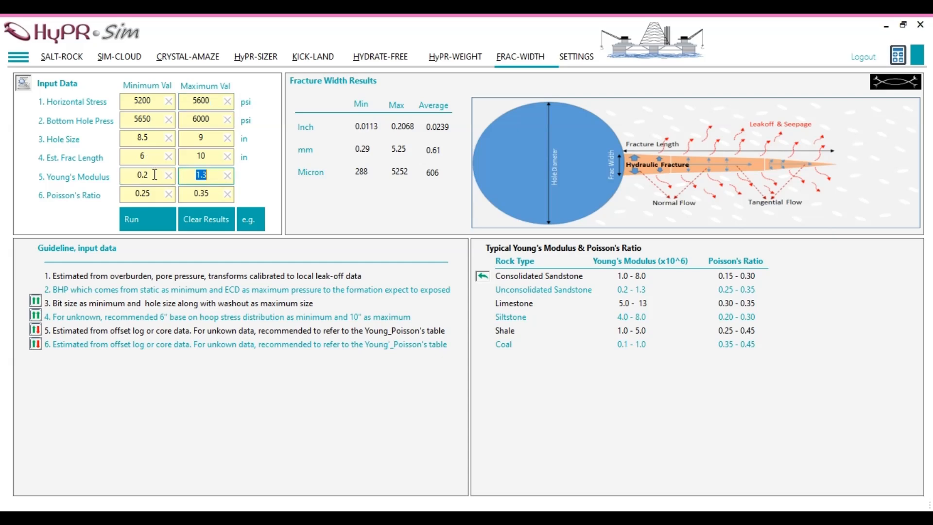
left_click(142, 176)
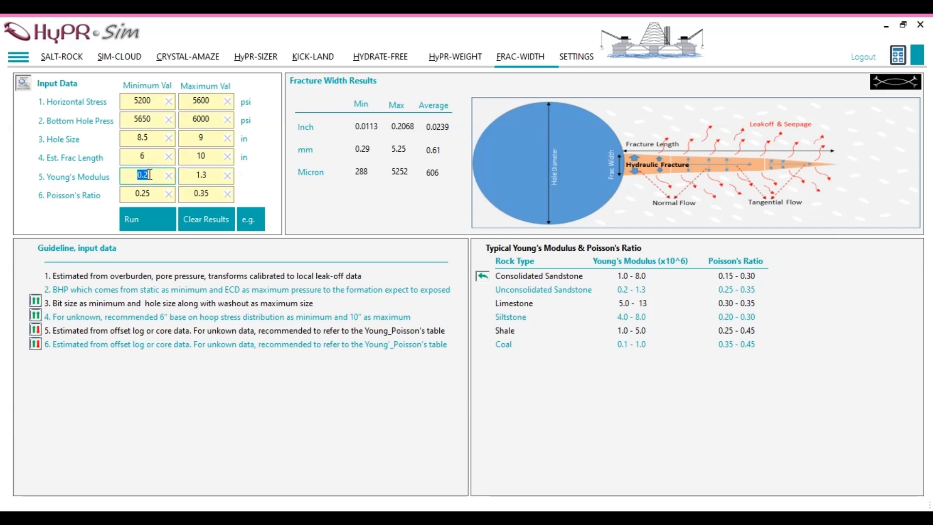
left_click(200, 176)
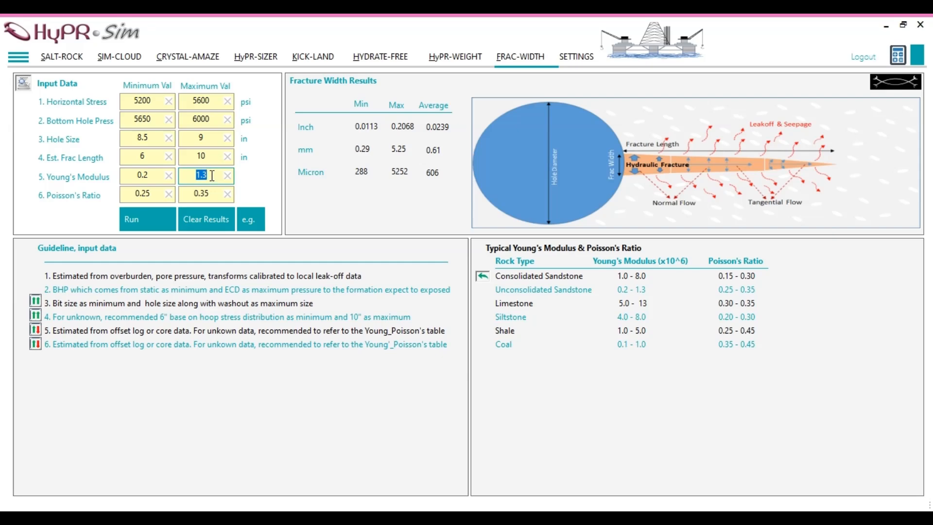
mouse_move(328, 184)
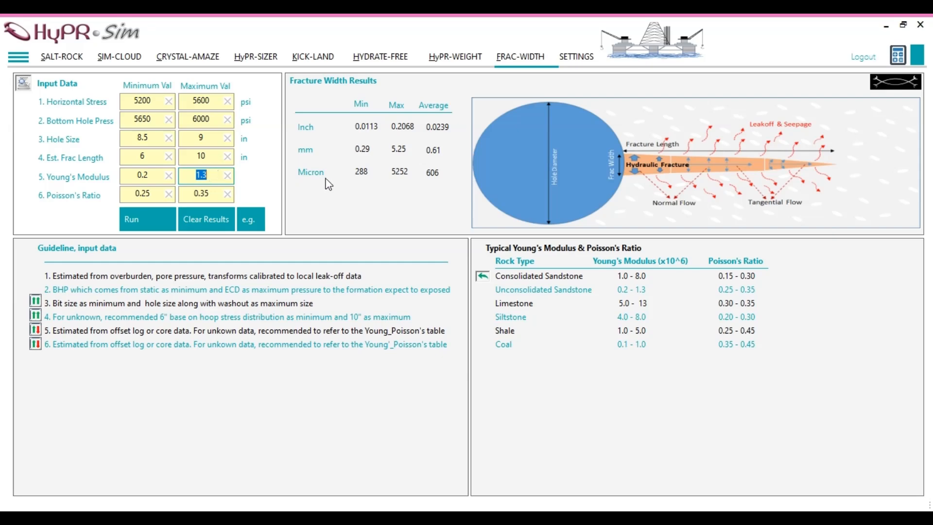
mouse_move(387, 180)
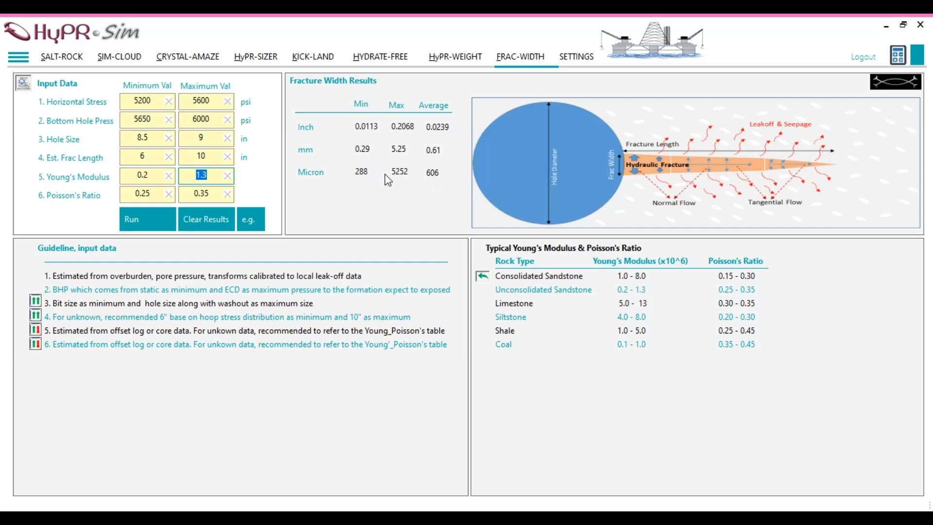
left_click(205, 102)
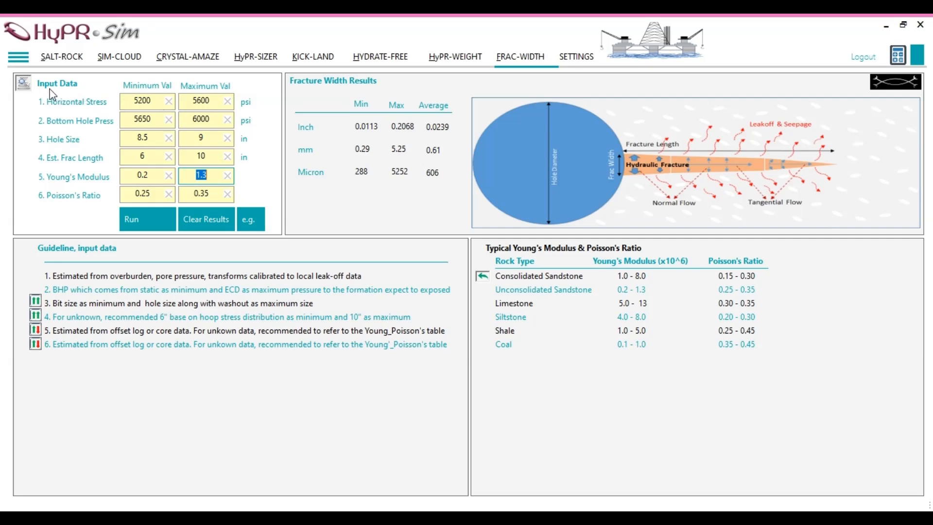
mouse_move(30, 90)
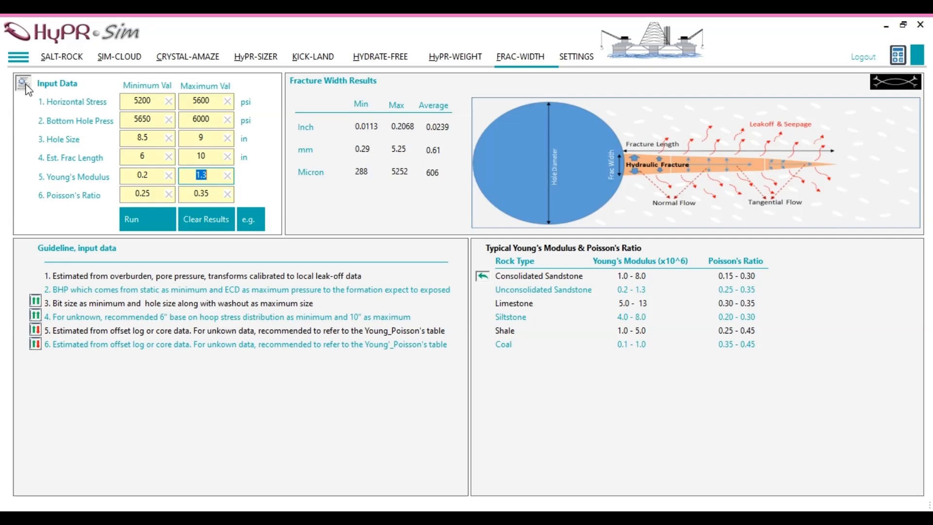
Export the FRAC-WIDTH report as Report_FracWidth.pdf to Downloads, replacing the existing file
left_click(147, 218)
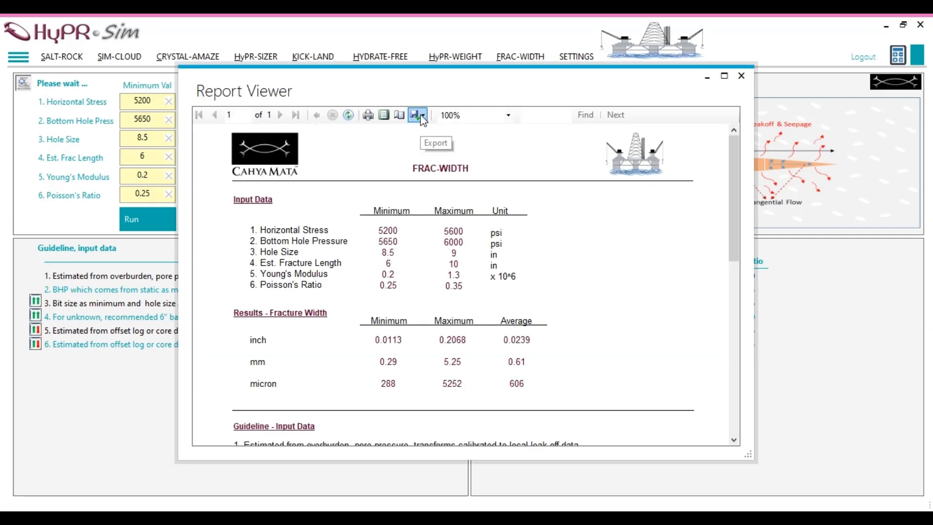
left_click(417, 115)
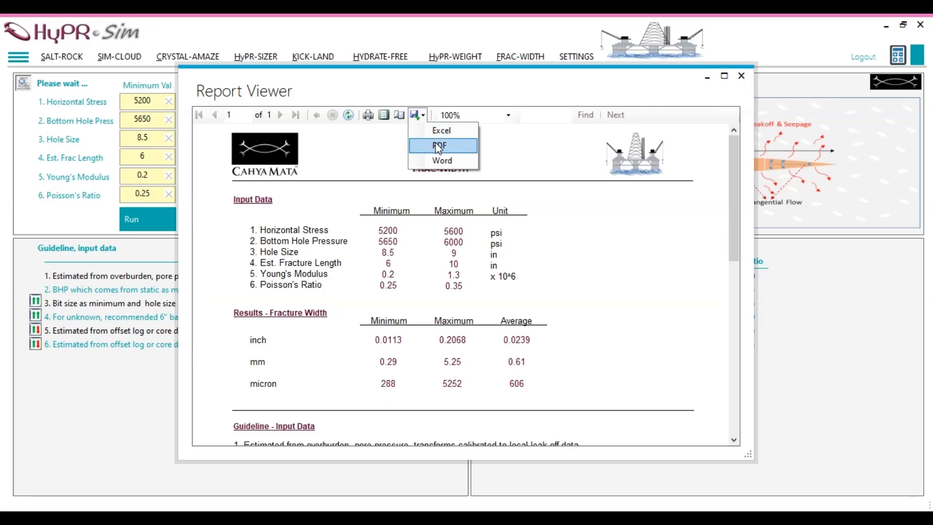
left_click(438, 145)
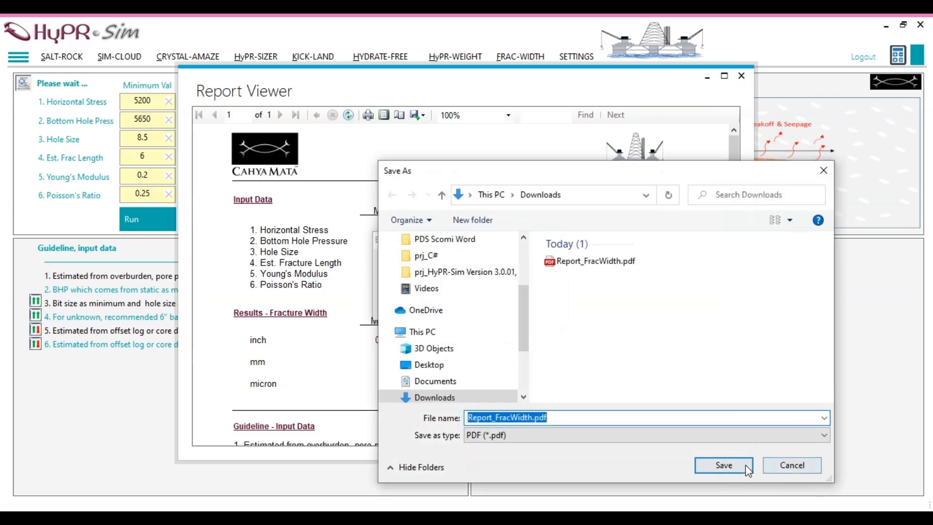
left_click(723, 464)
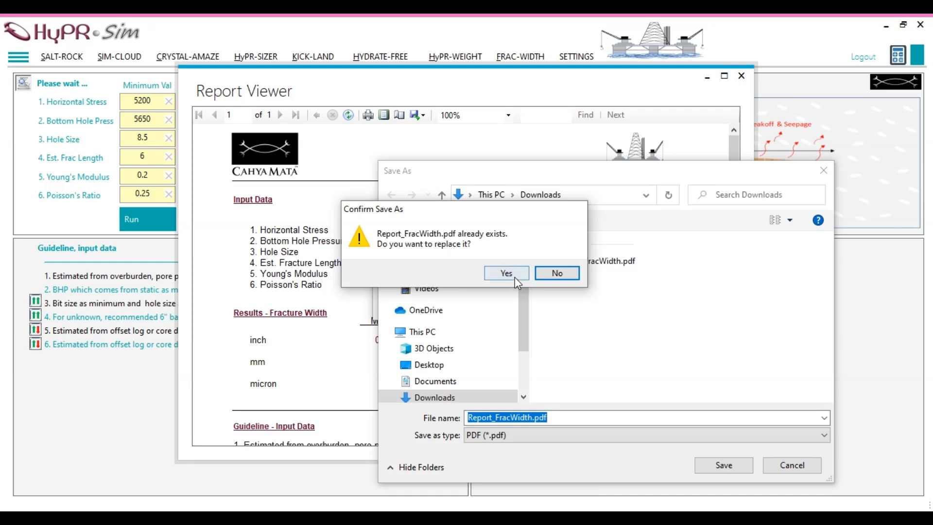
left_click(505, 272)
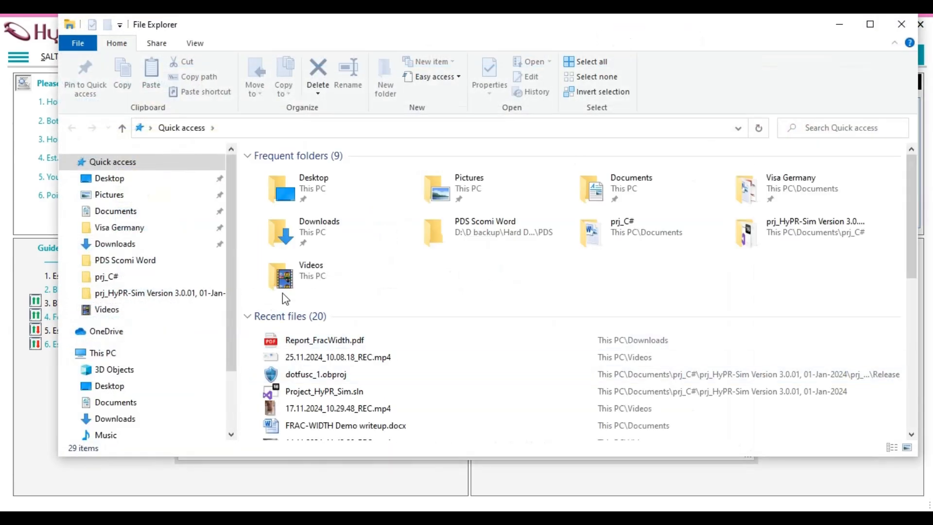
View Report_FracWidth.pdf from Downloads to verify it, then close it
left_click(115, 243)
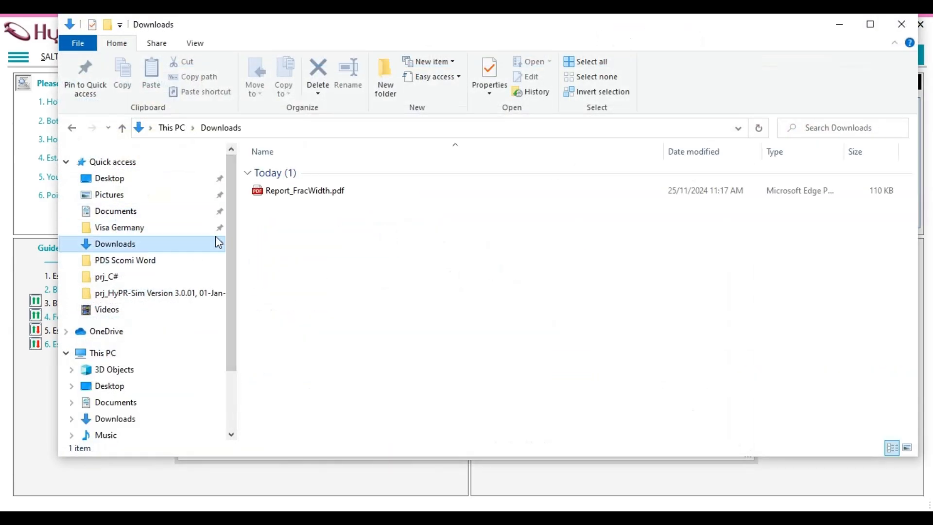
left_click(304, 191)
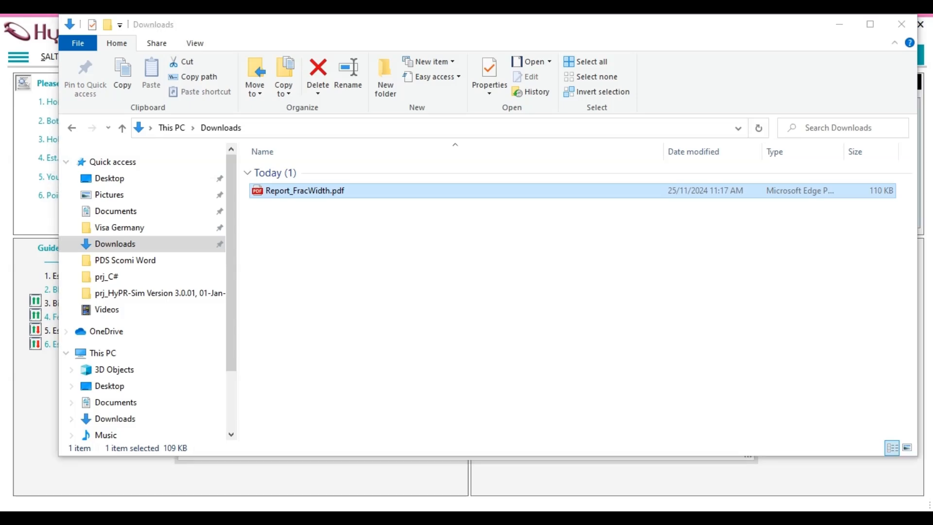
double_click(305, 190)
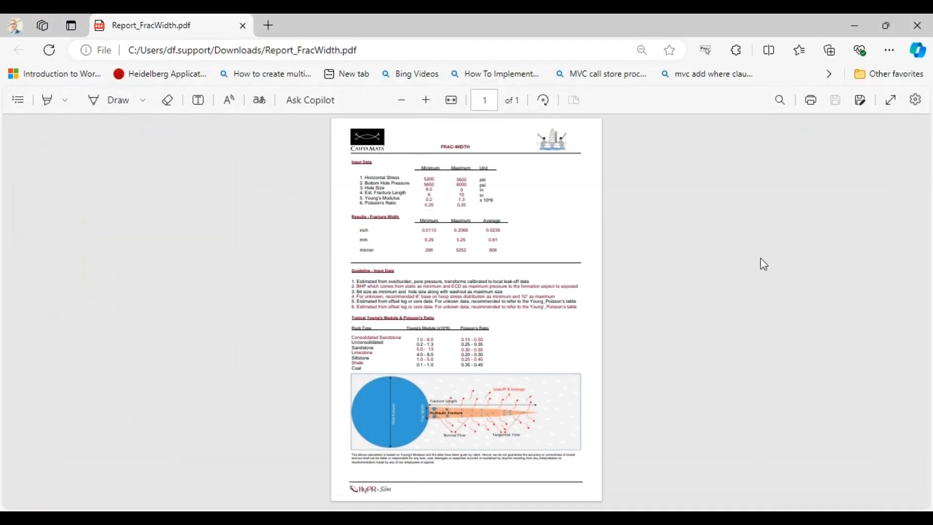
left_click(425, 100)
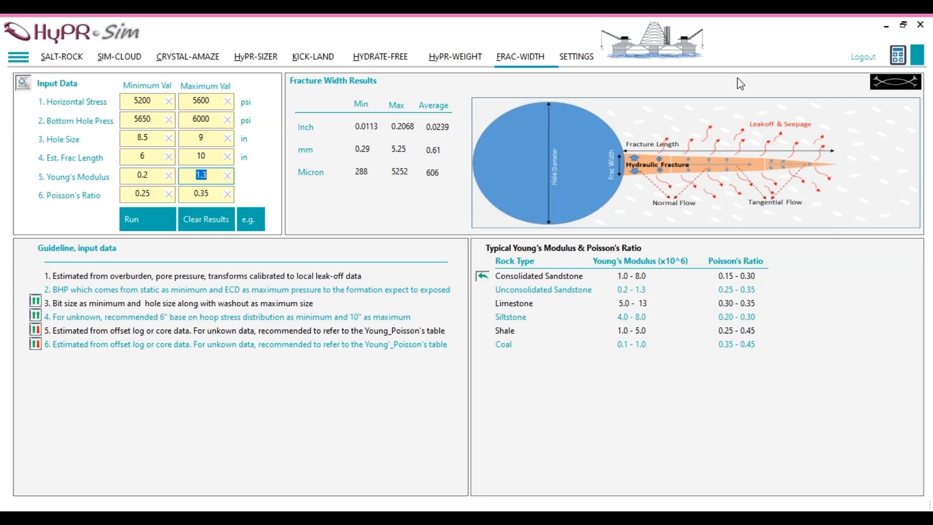
mouse_move(443, 179)
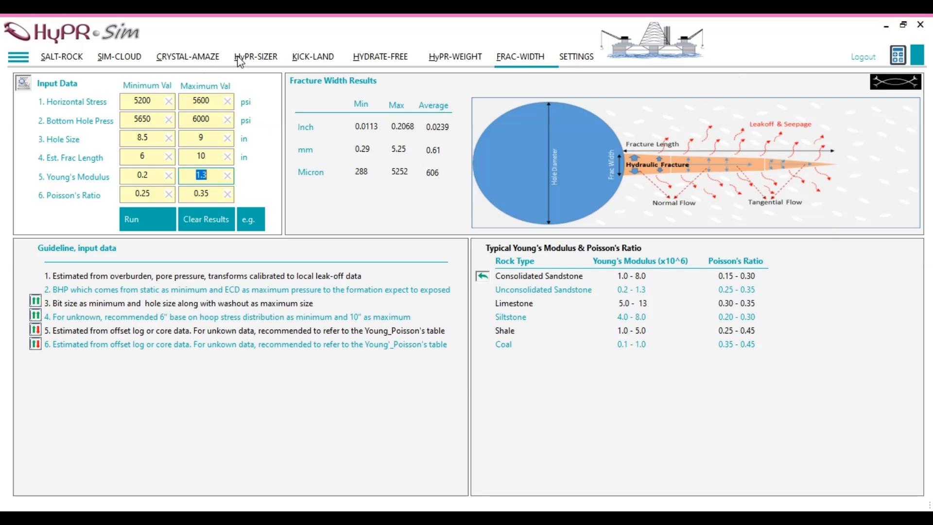
Switch to the HyPR-SIZER bridging module
left_click(256, 56)
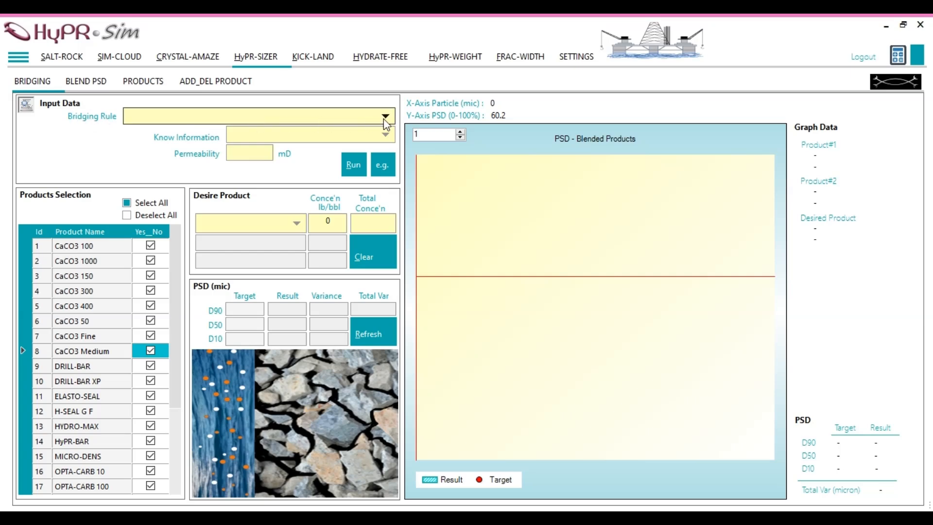
Choose Fracture Rule bridging with known fracture width and enter d90 of 606 microns
left_click(385, 117)
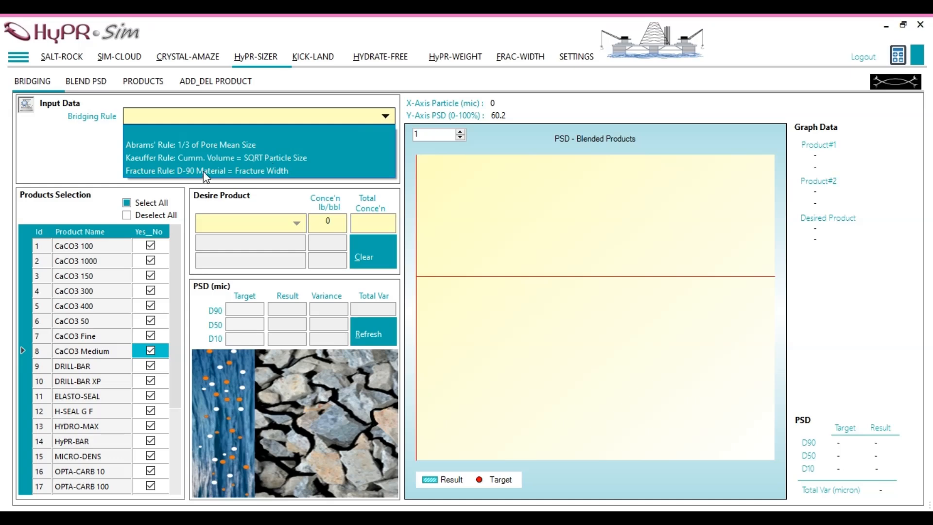
left_click(232, 171)
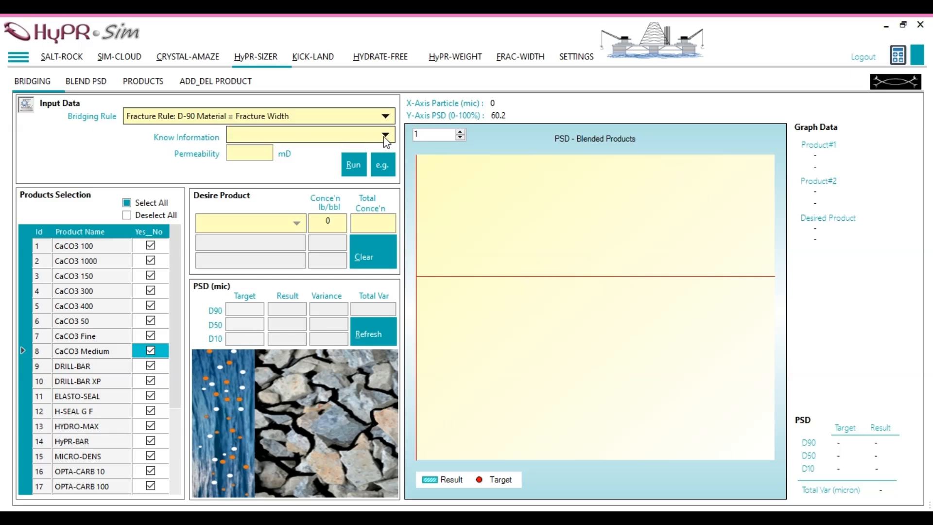
left_click(384, 134)
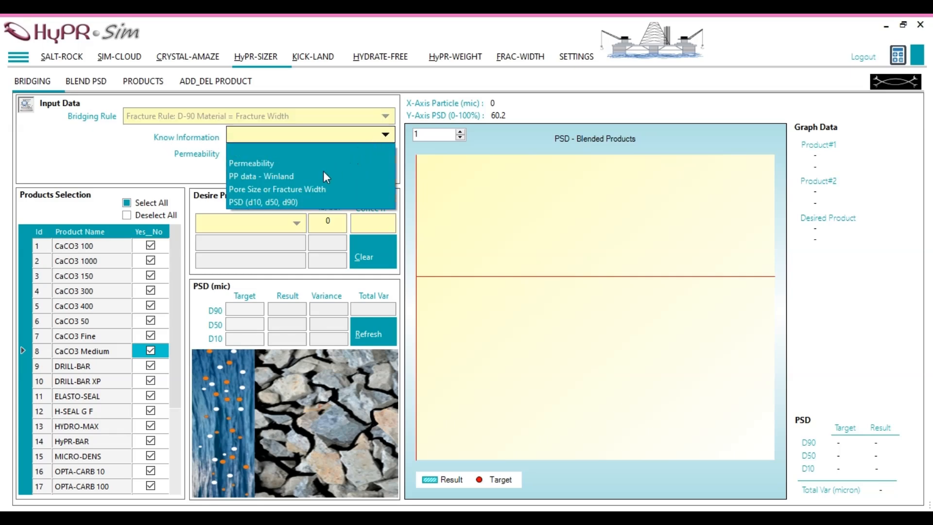
left_click(277, 189)
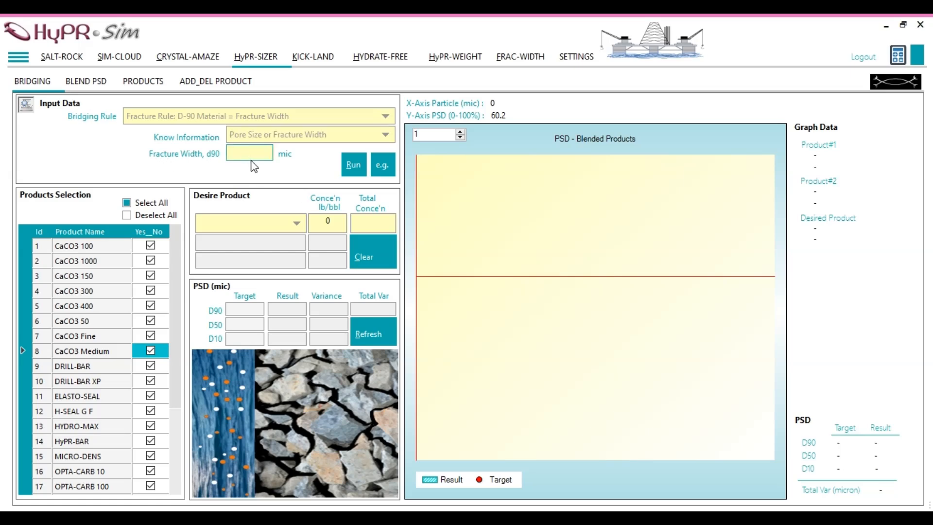
type("606")
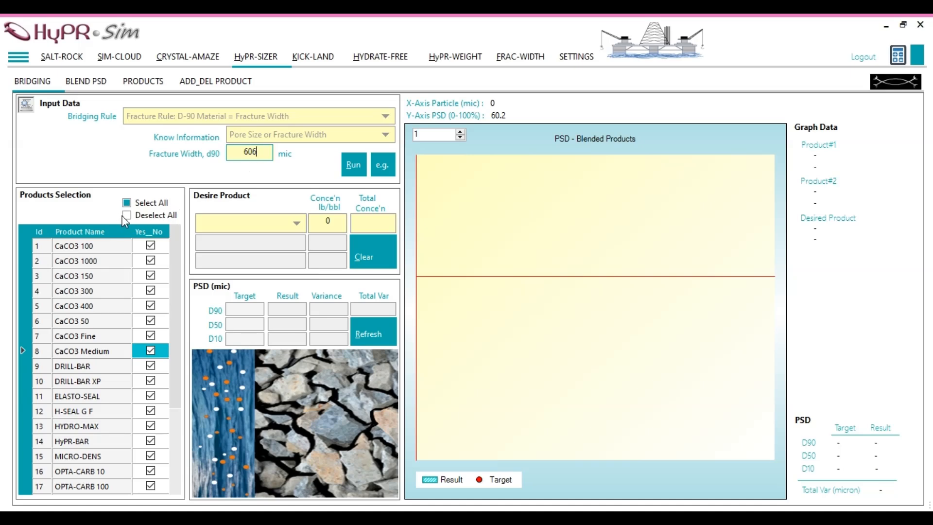
Deselect all products and include only the eight CaCO3 grades as candidates
left_click(126, 215)
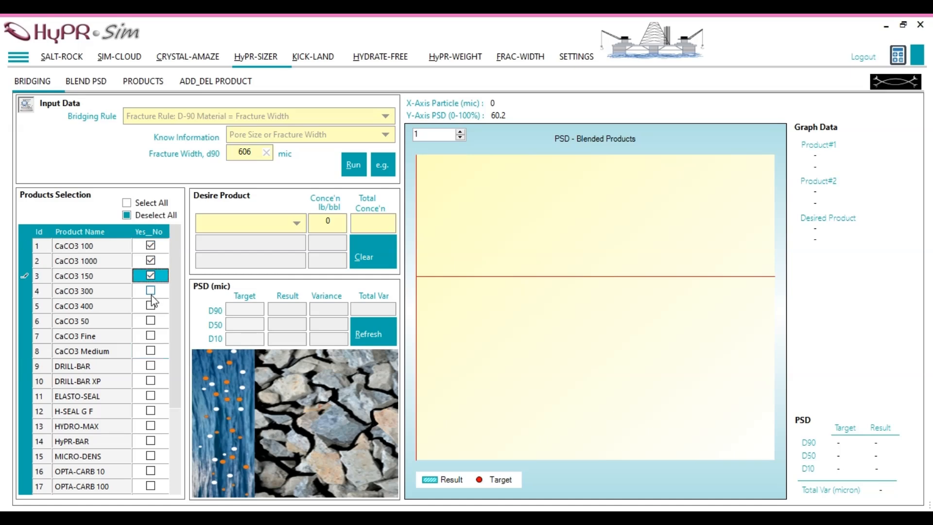
left_click(149, 291)
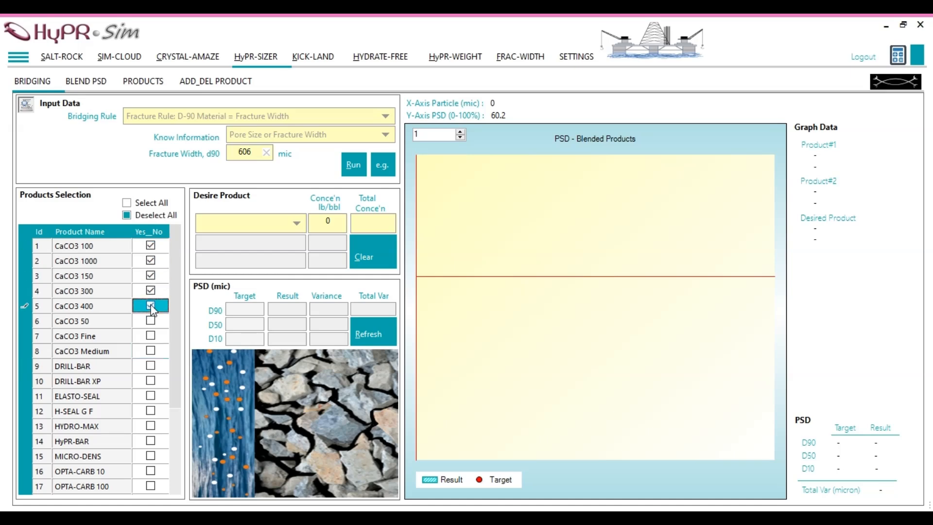
left_click(150, 321)
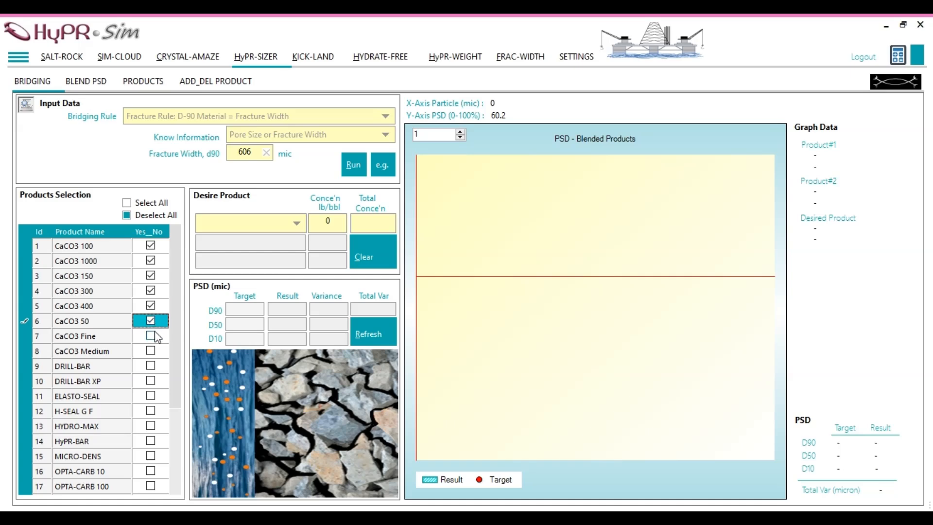
left_click(149, 335)
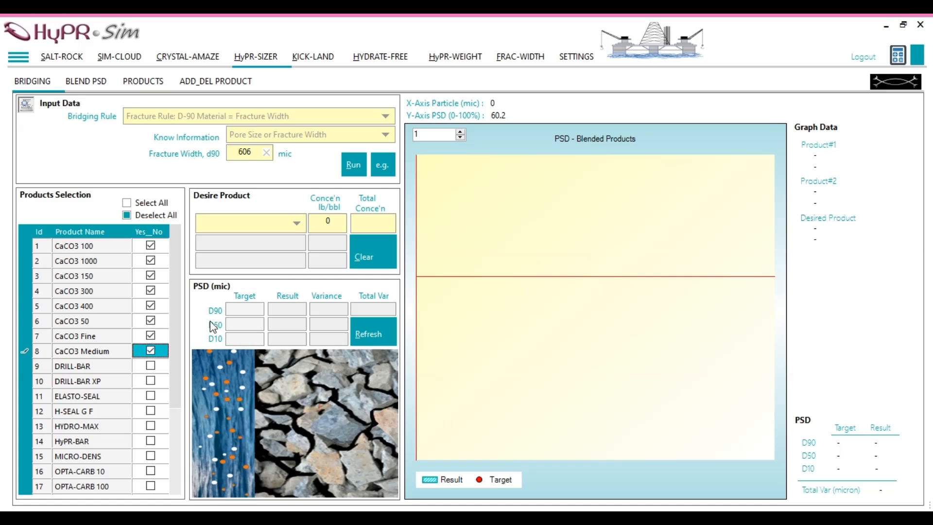
Set desired total concentration to 100 and start the blend calculation
left_click(372, 223)
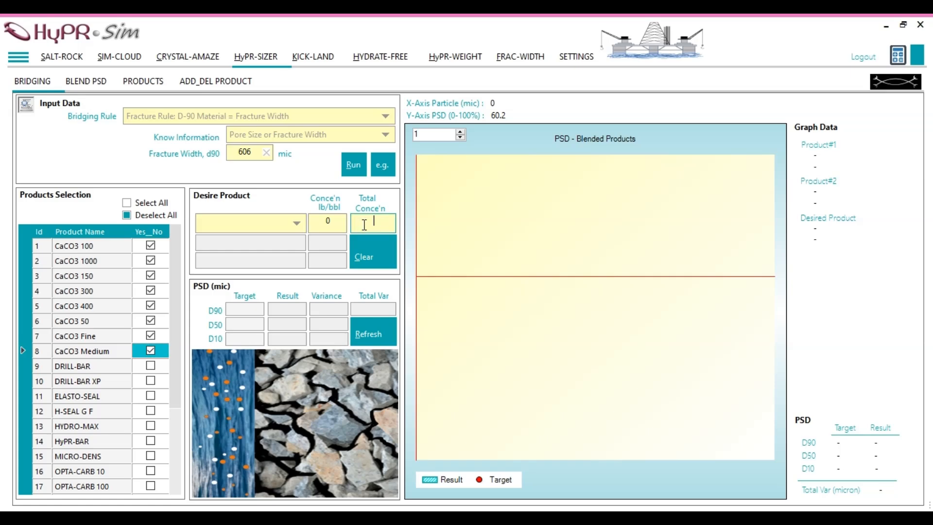
type("1")
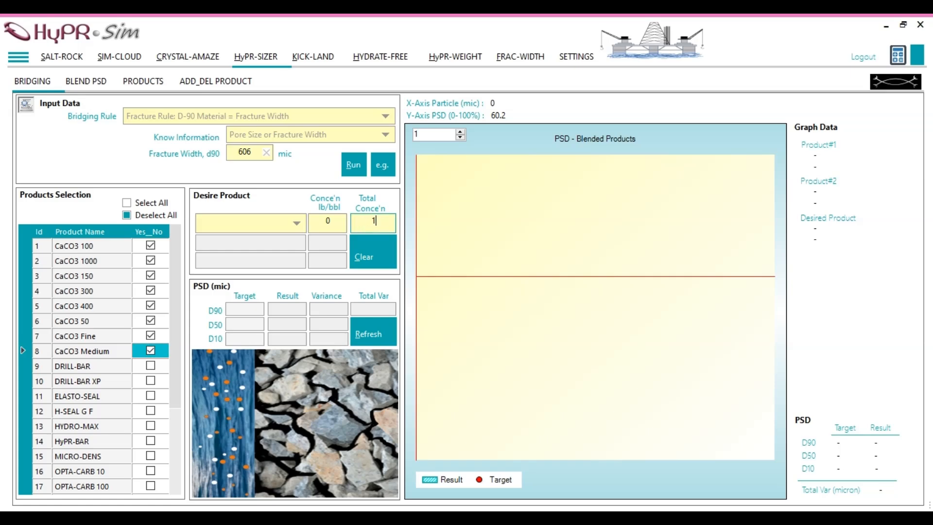
type("00")
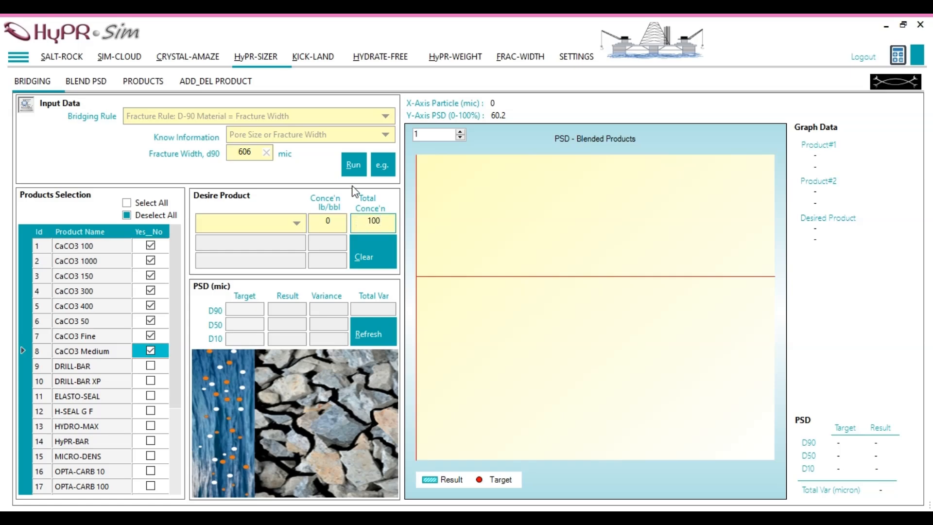
left_click(353, 164)
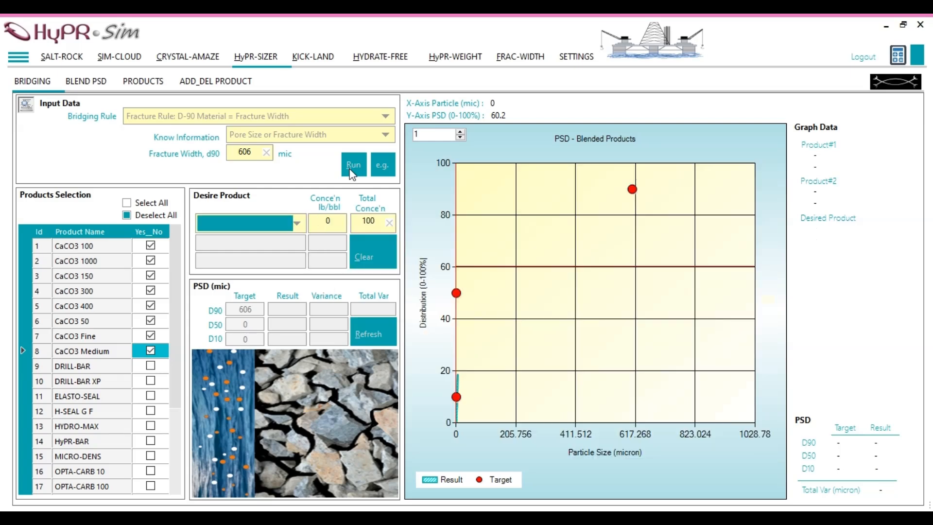
Run the sizing to get 40 lb/bbl CaCO3 400 and 60 lb/bbl CaCO3 Fine, then return to FRAC-WIDTH
left_click(352, 165)
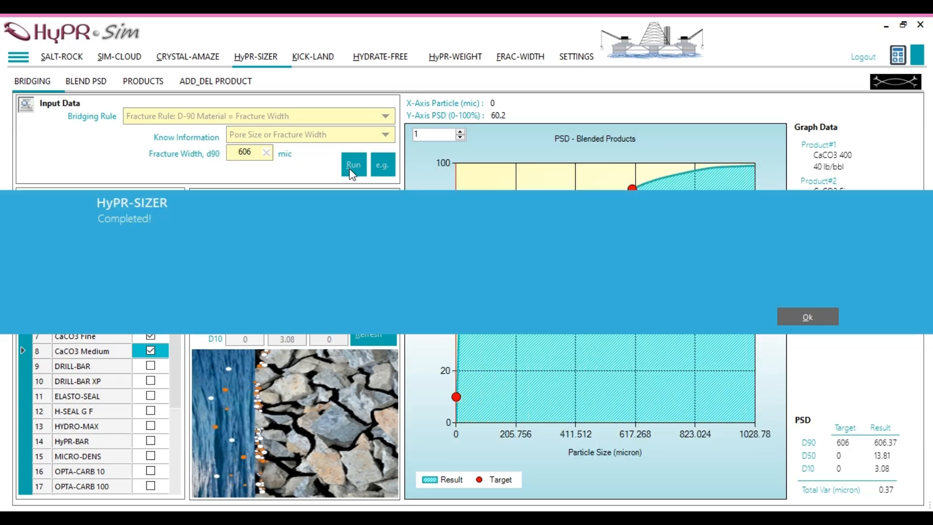
left_click(806, 317)
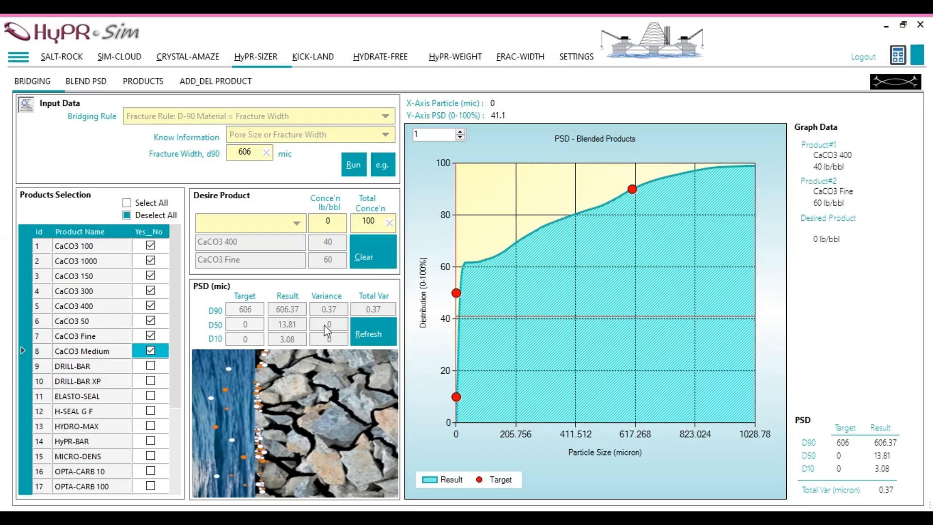
mouse_move(244, 311)
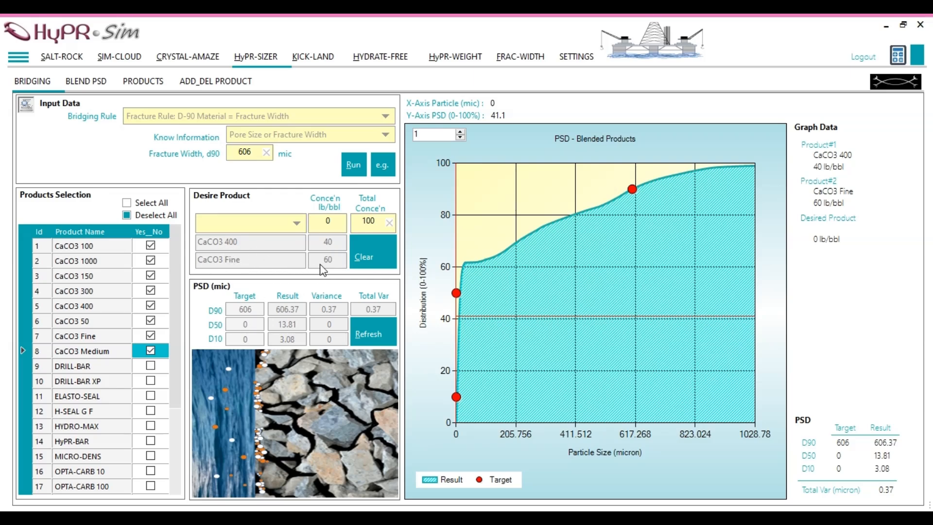
mouse_move(341, 256)
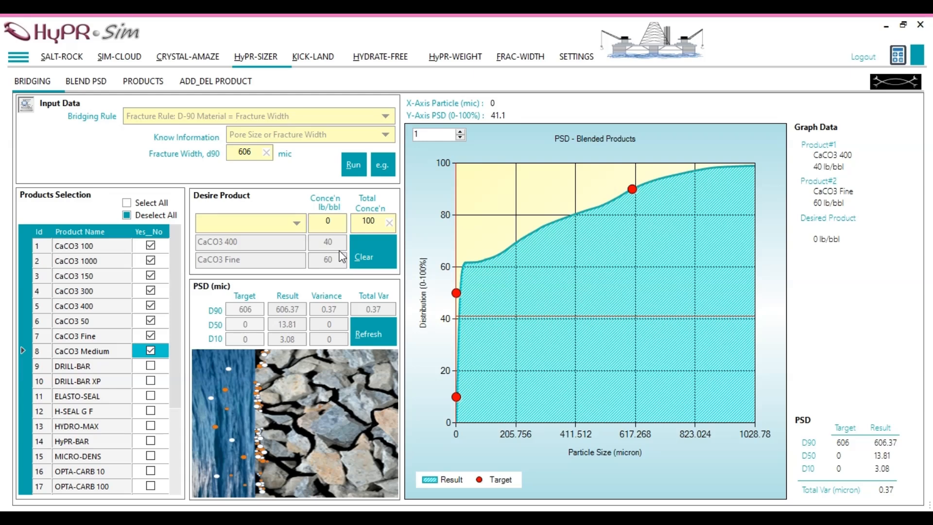
mouse_move(280, 315)
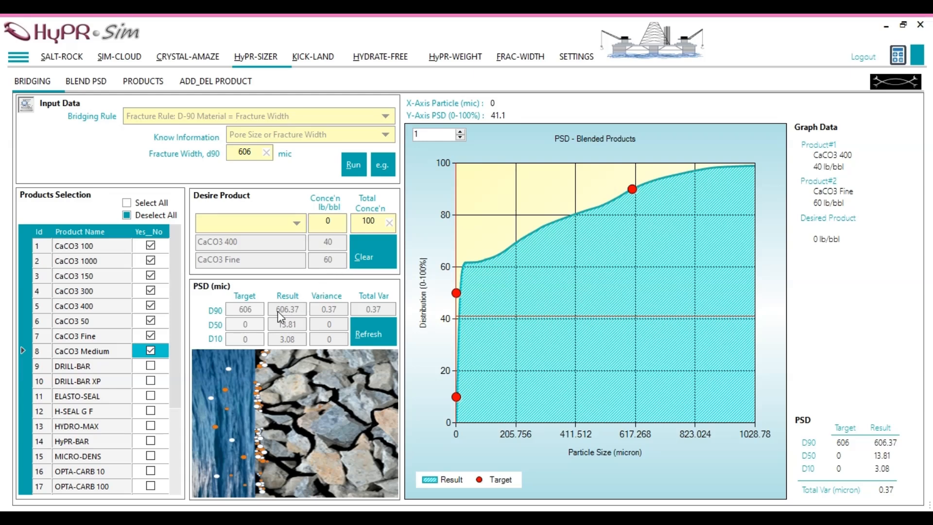
mouse_move(291, 319)
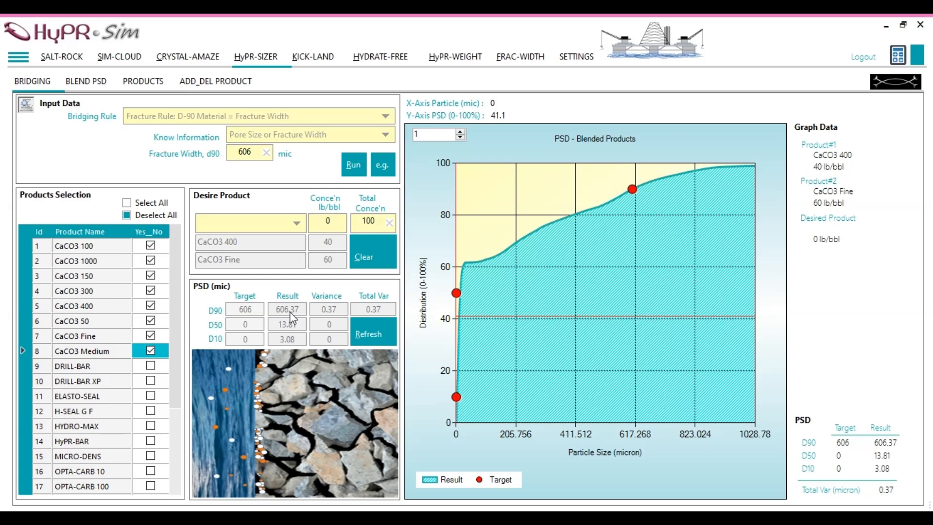
mouse_move(504, 132)
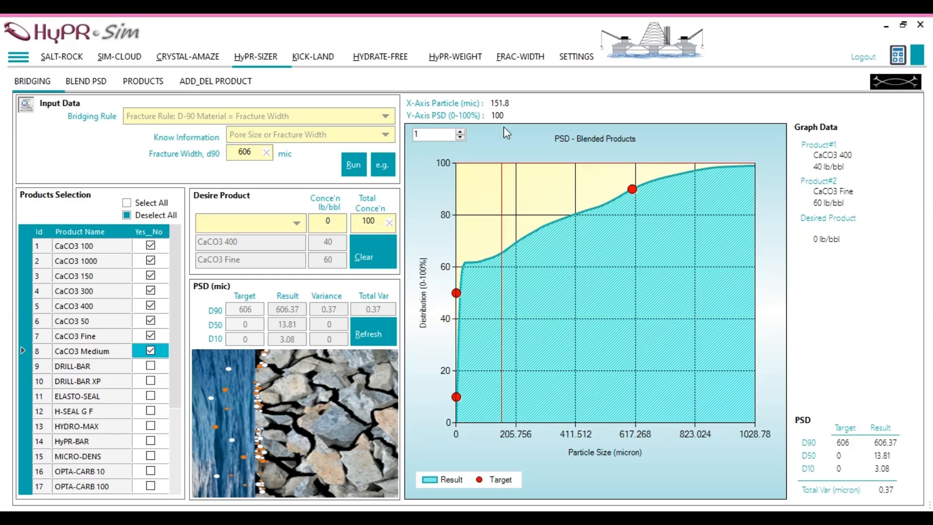
left_click(519, 57)
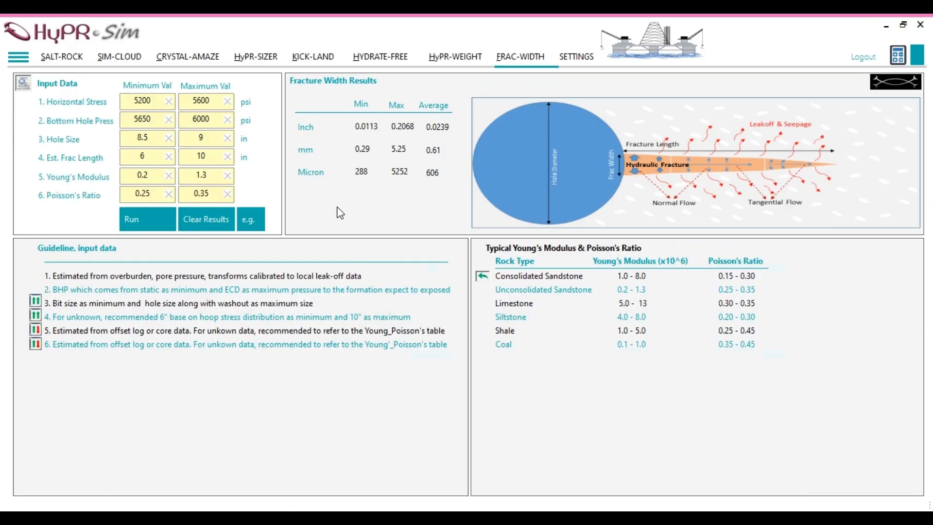
mouse_move(611, 507)
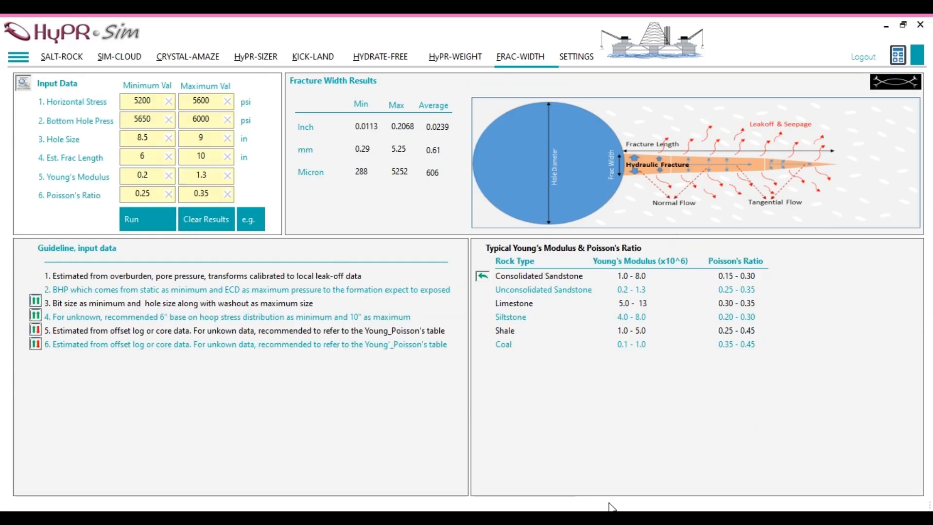